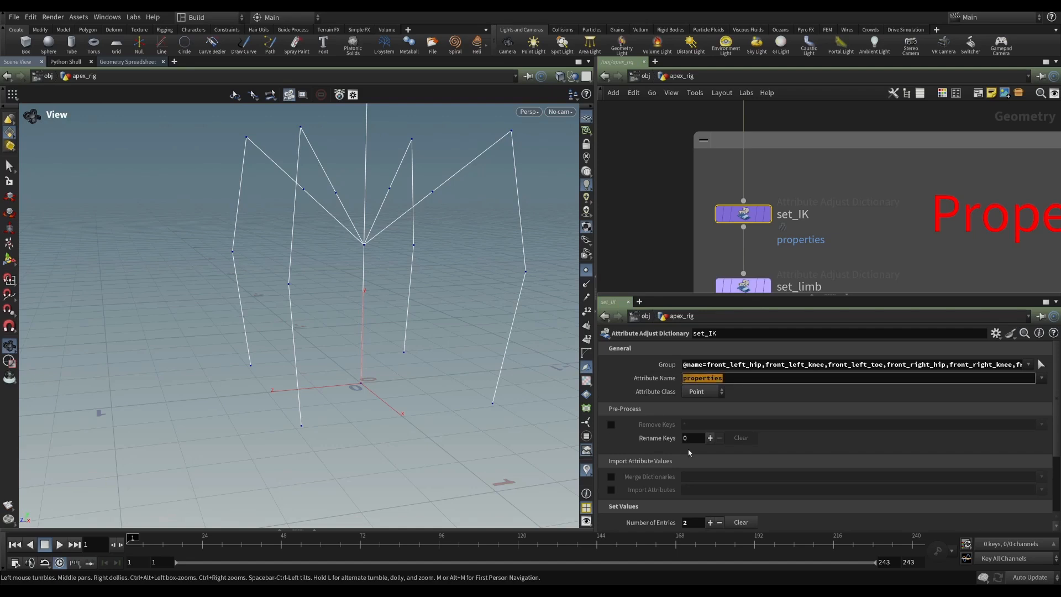
Show the set_limb dictionary settings for the four limb groups with circle_wires shape and shapescale.
{"action": "left_click", "coordinate": [654, 230]}
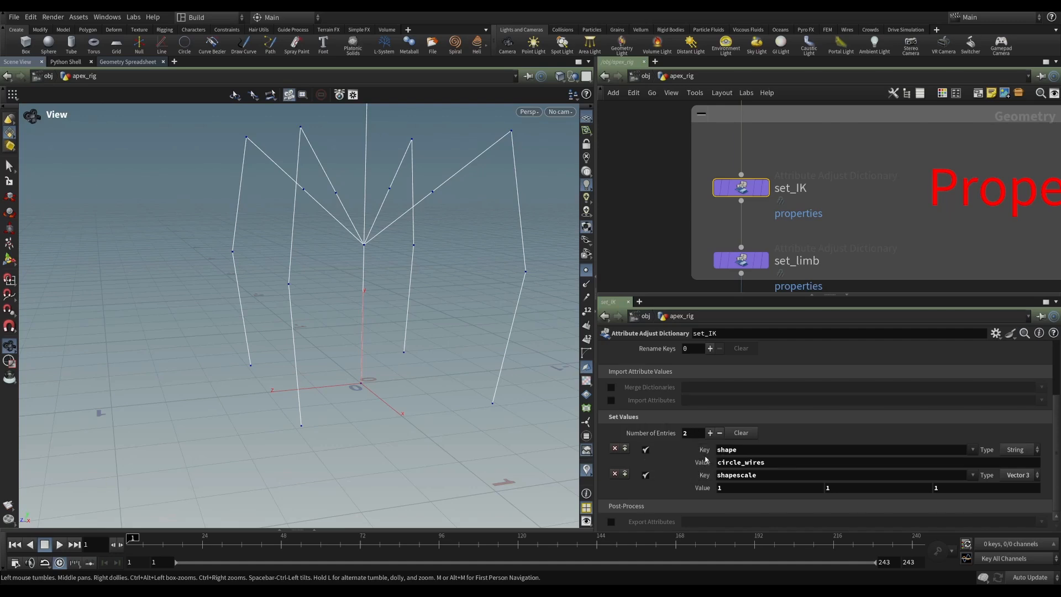
{"action": "double_click", "coordinate": [726, 449]}
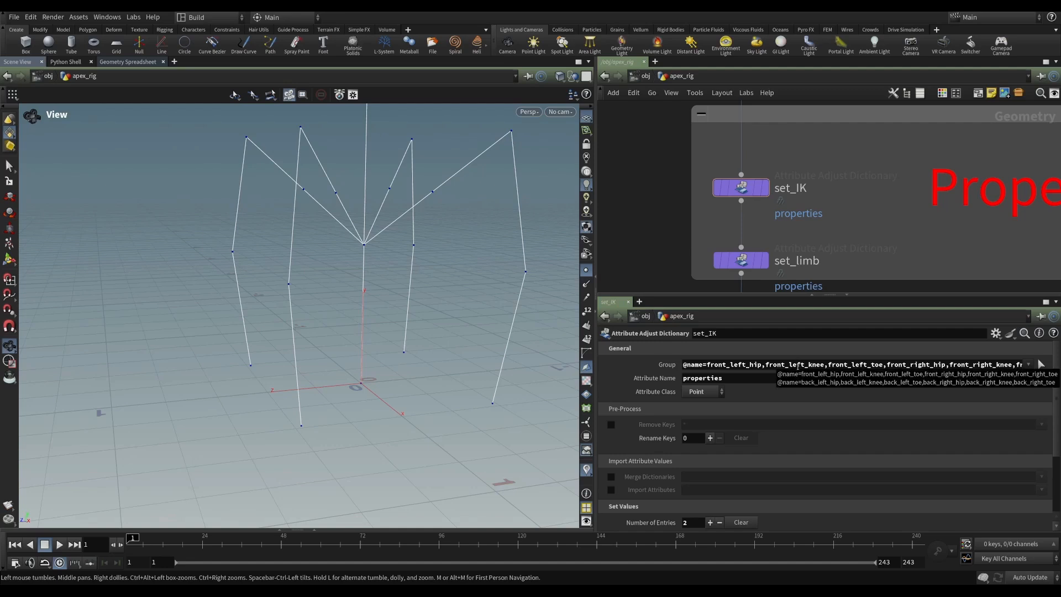
{"action": "scroll", "scroll_direction": "down", "scroll_amount": 3}
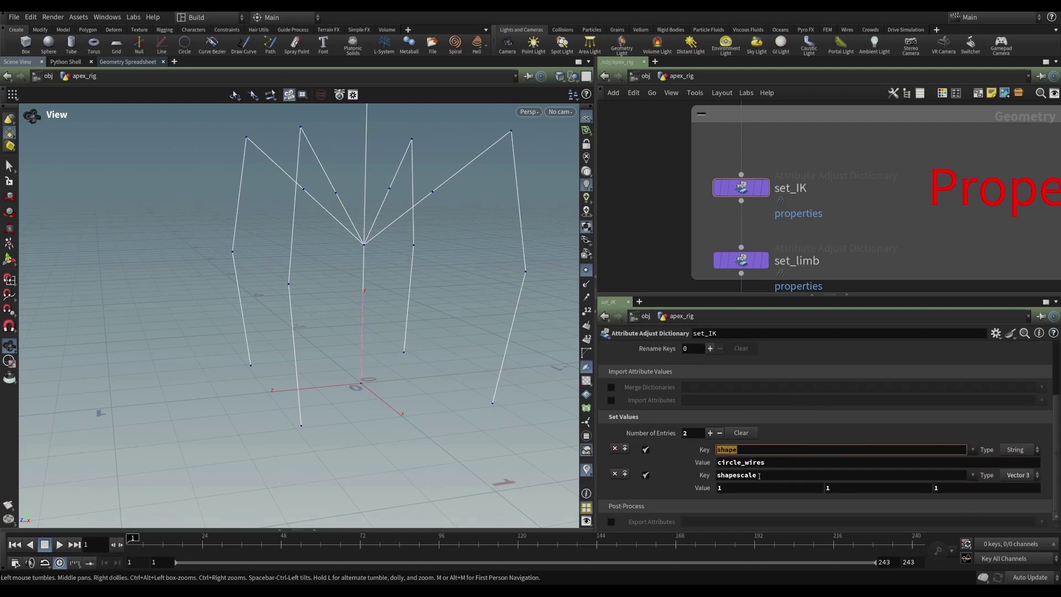
{"action": "mouse_move", "coordinate": [652, 223]}
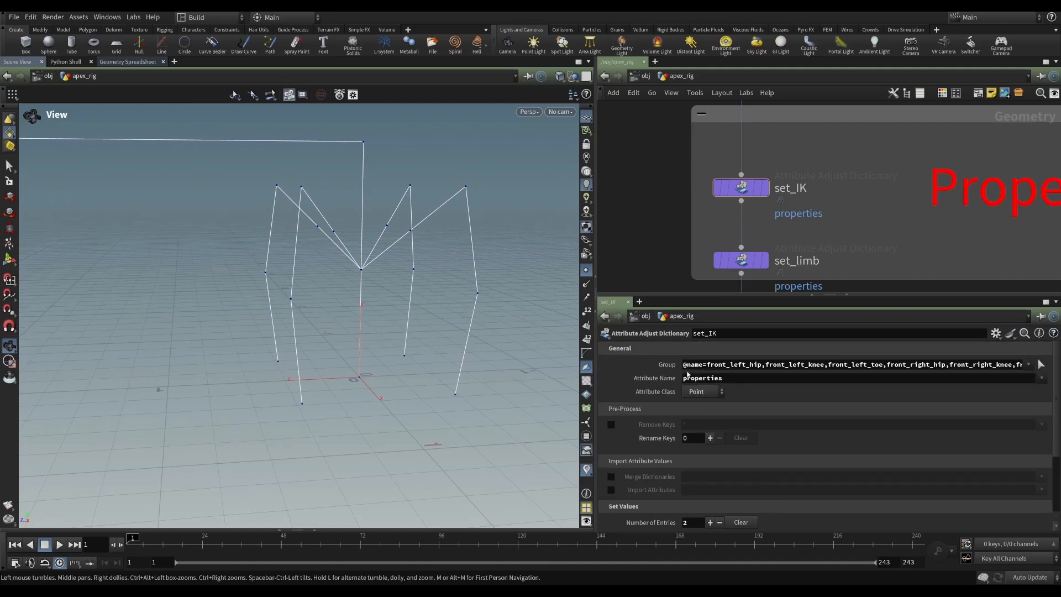
{"action": "scroll", "scroll_direction": "down", "scroll_amount": 3}
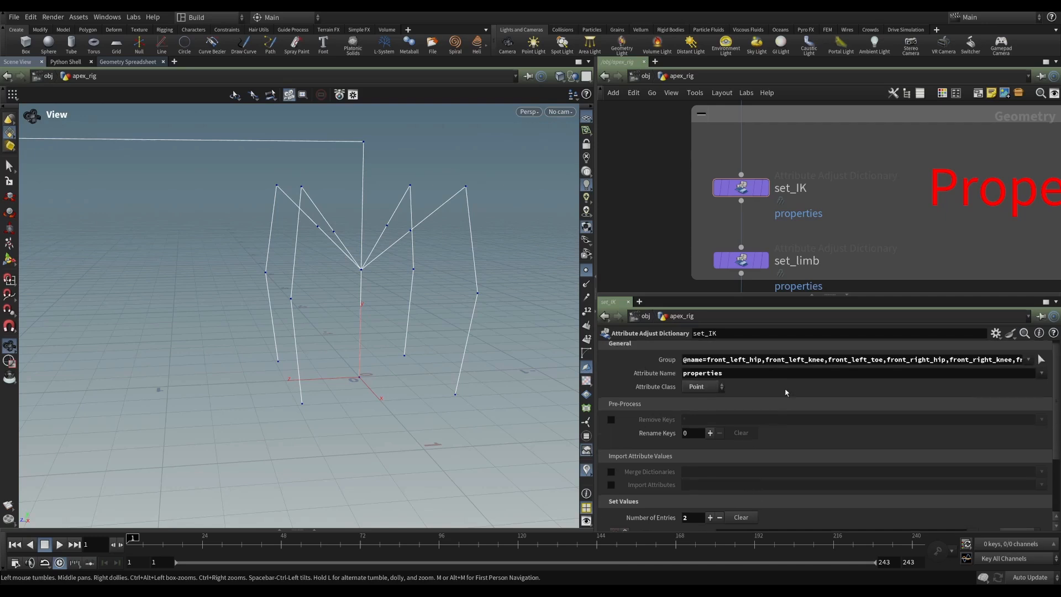
{"action": "scroll", "scroll_direction": "down", "scroll_amount": 3}
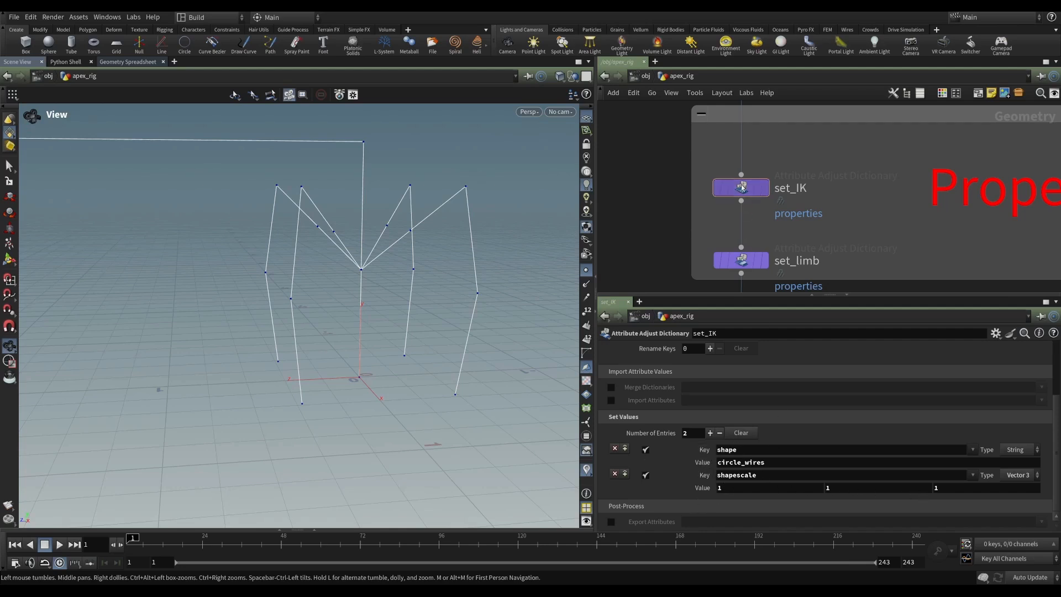
{"action": "left_click", "coordinate": [740, 187]}
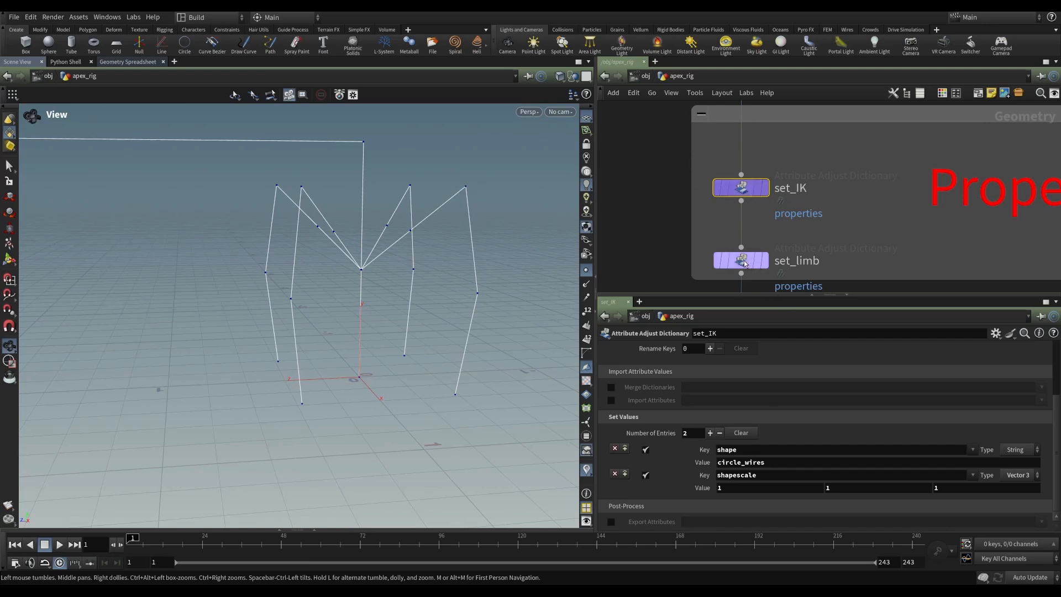
{"action": "left_click", "coordinate": [741, 260]}
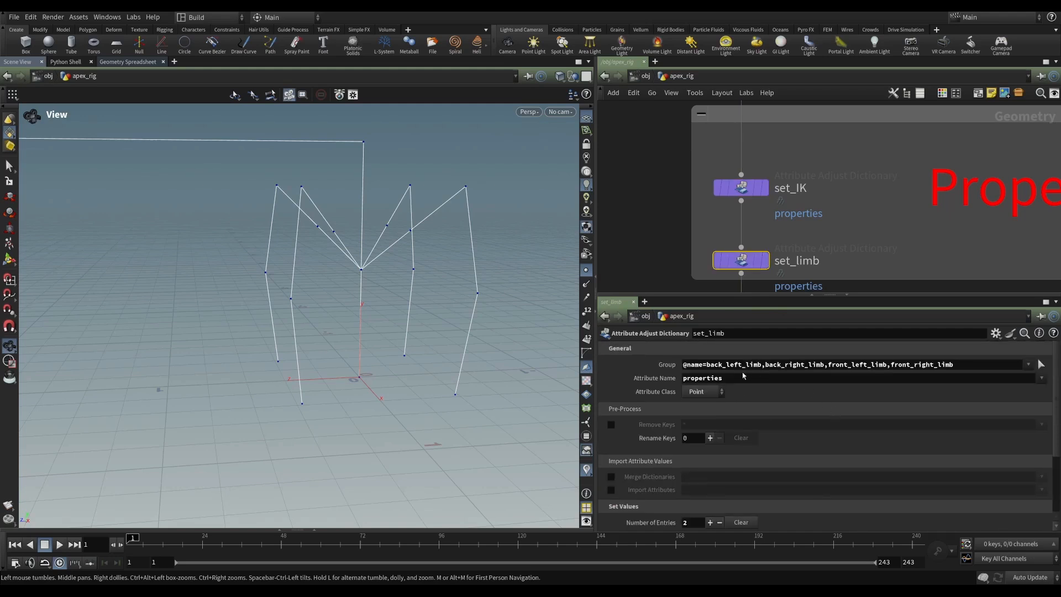
{"action": "mouse_move", "coordinate": [772, 133]}
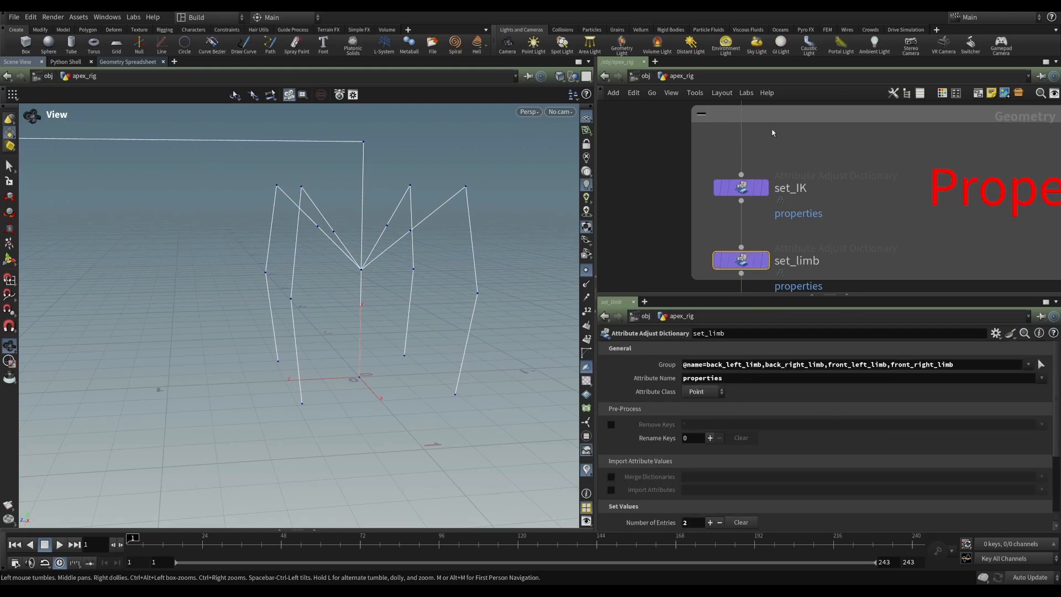
{"action": "scroll", "scroll_direction": "down", "scroll_amount": 3}
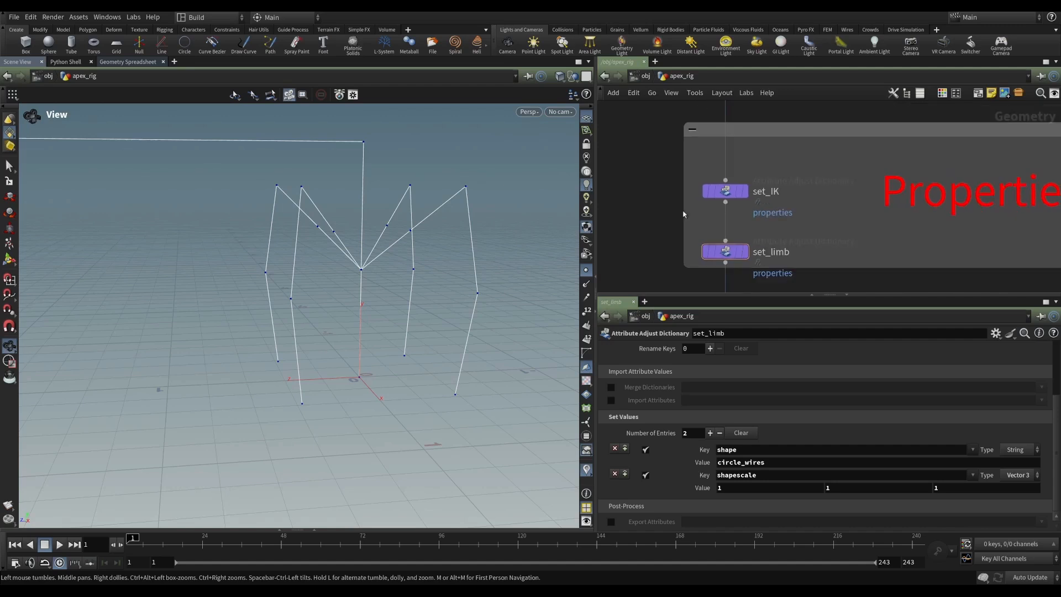
{"action": "mouse_move", "coordinate": [414, 293]}
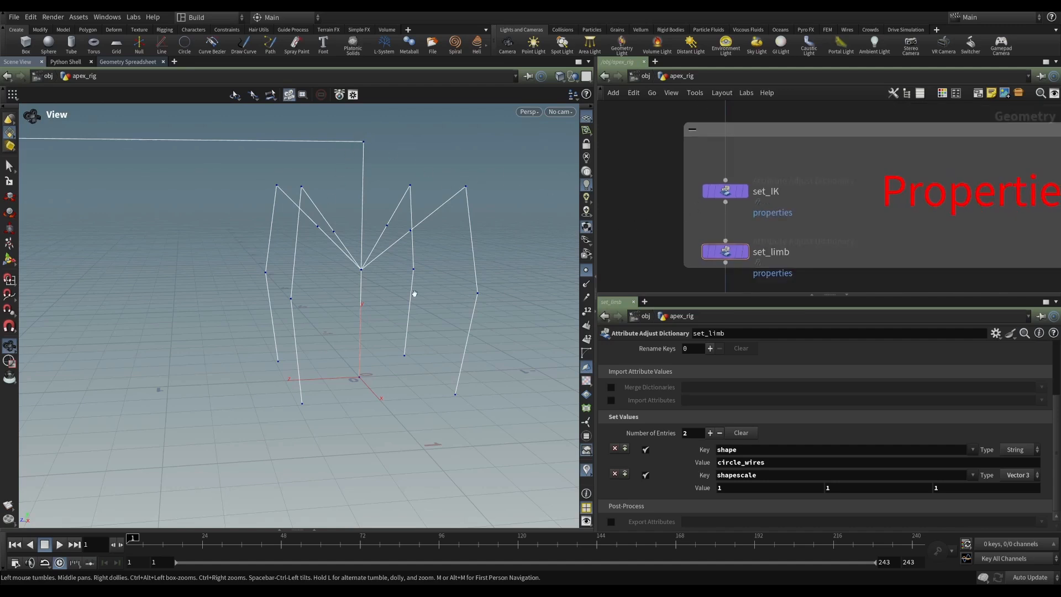
{"action": "mouse_move", "coordinate": [71, 43]}
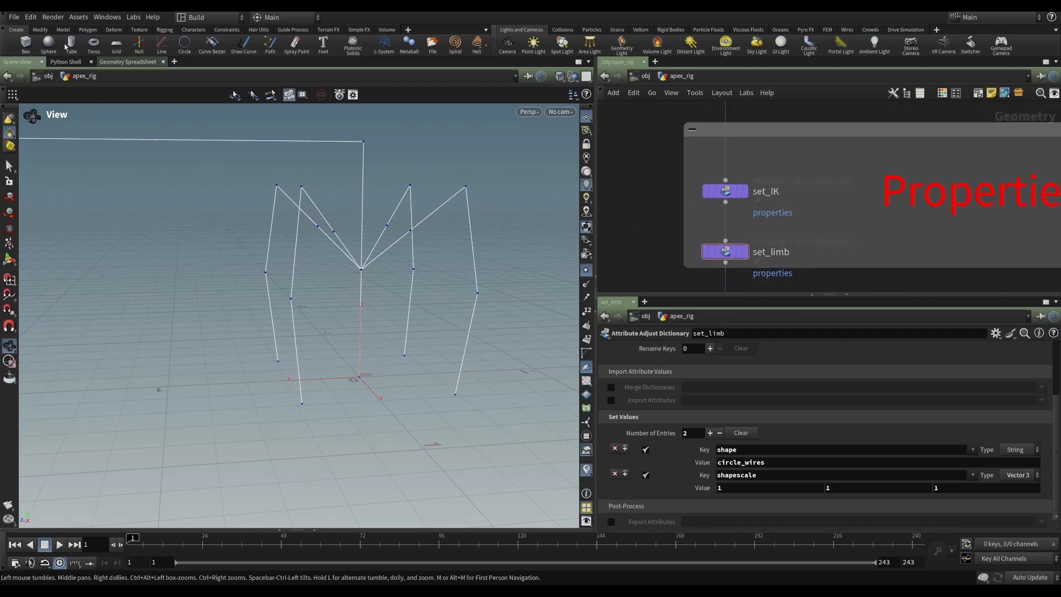
View set_limb's point attributes in the Geometry Spreadsheet to check the properties shape entries.
{"action": "left_click", "coordinate": [128, 61]}
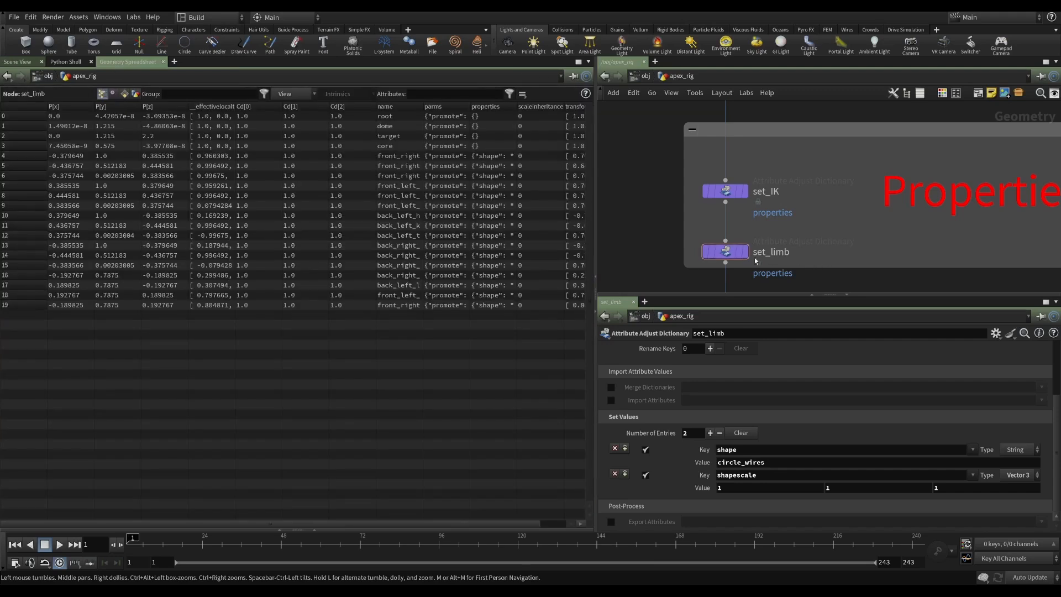
{"action": "left_click", "coordinate": [725, 251]}
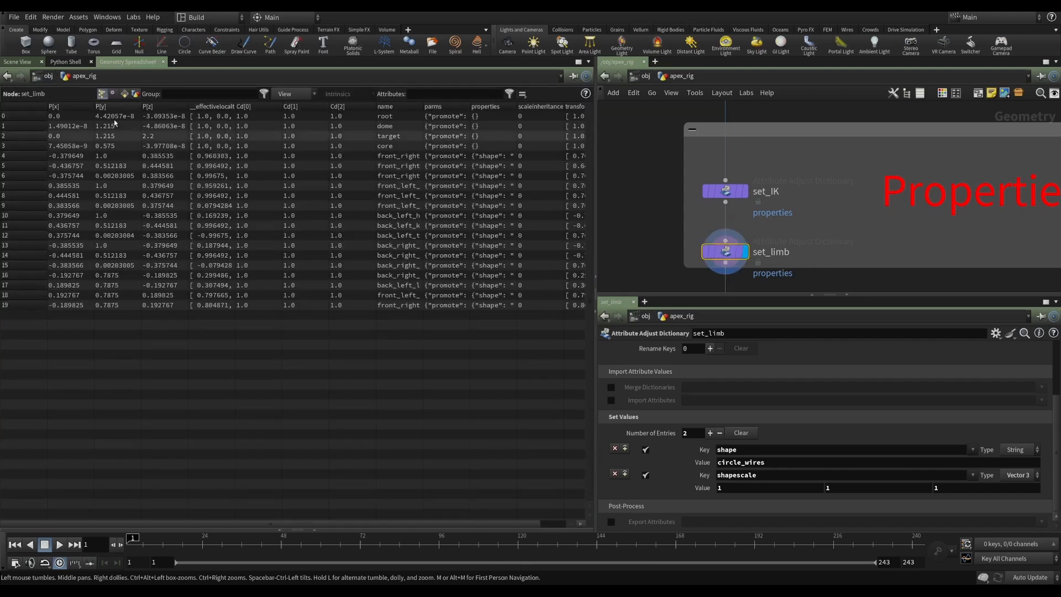
{"action": "mouse_move", "coordinate": [299, 527]}
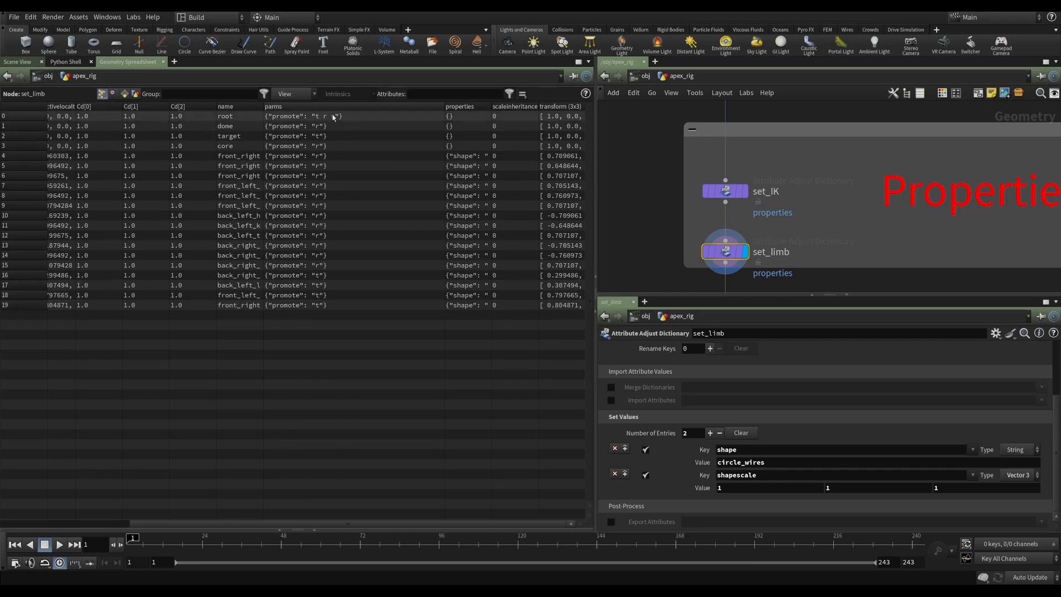
{"action": "mouse_move", "coordinate": [333, 116]}
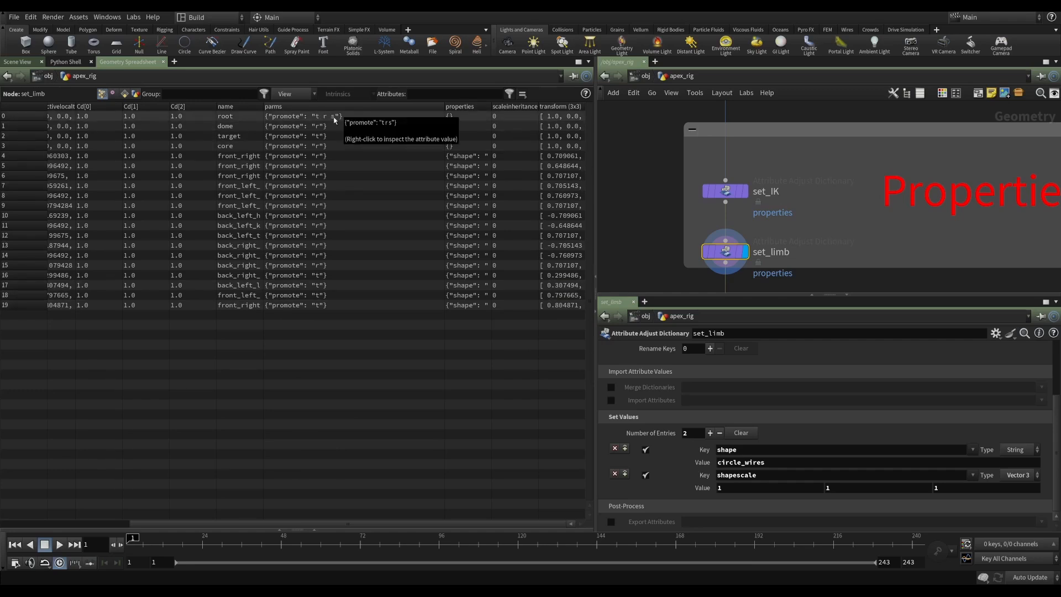
{"action": "mouse_move", "coordinate": [327, 133]}
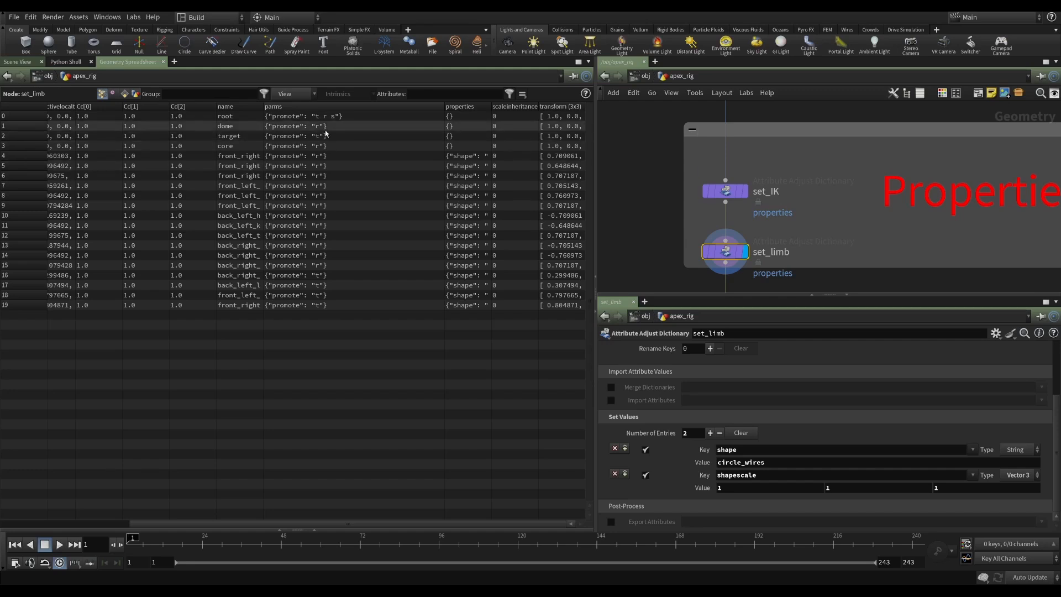
{"action": "mouse_move", "coordinate": [336, 240]}
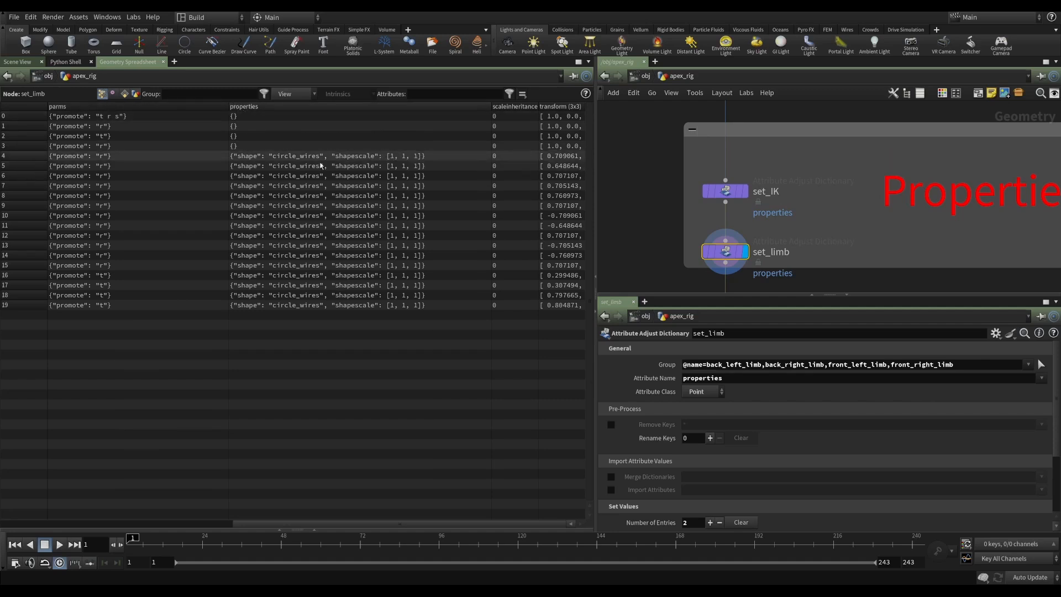
{"action": "mouse_move", "coordinate": [269, 156]}
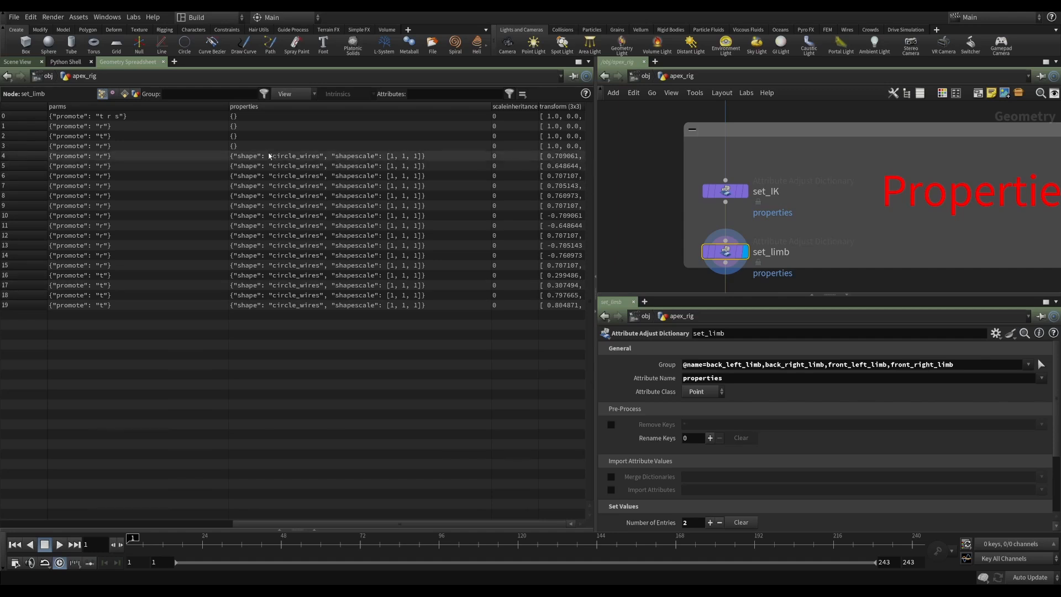
{"action": "mouse_move", "coordinate": [304, 204]}
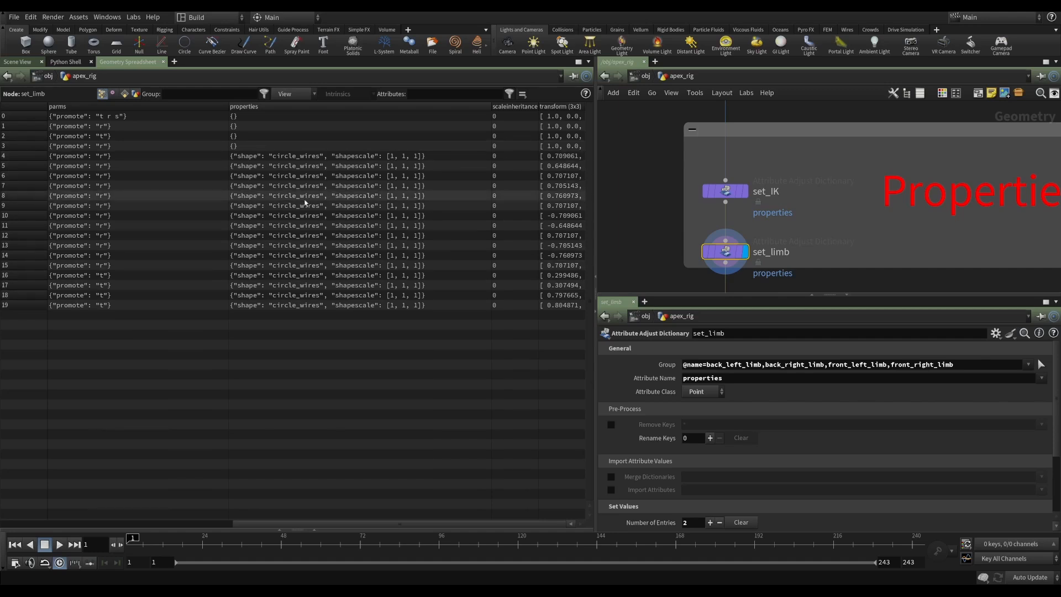
{"action": "mouse_move", "coordinate": [393, 259]}
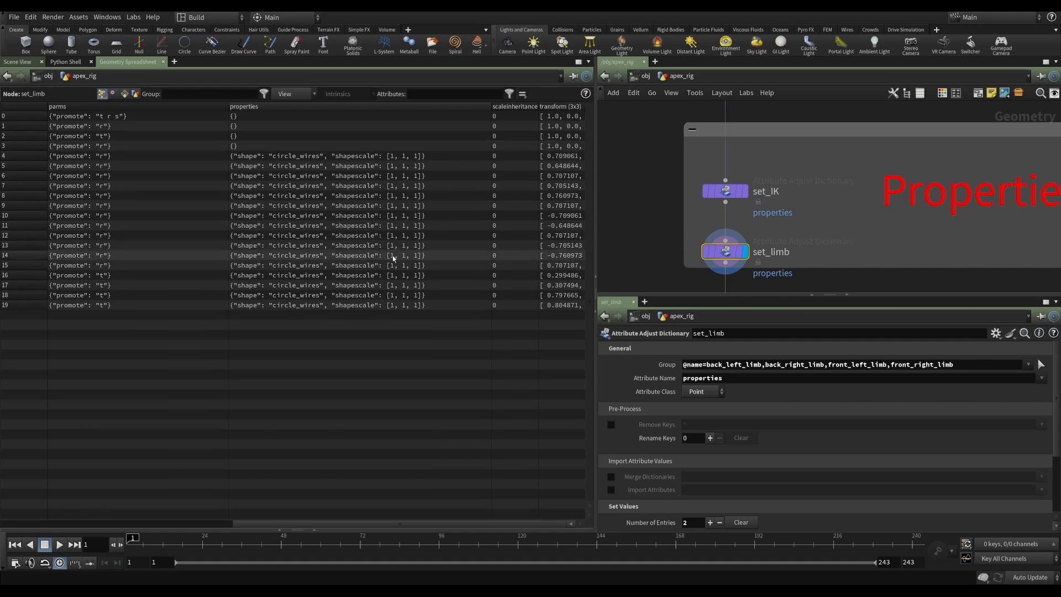
{"action": "mouse_move", "coordinate": [291, 284]}
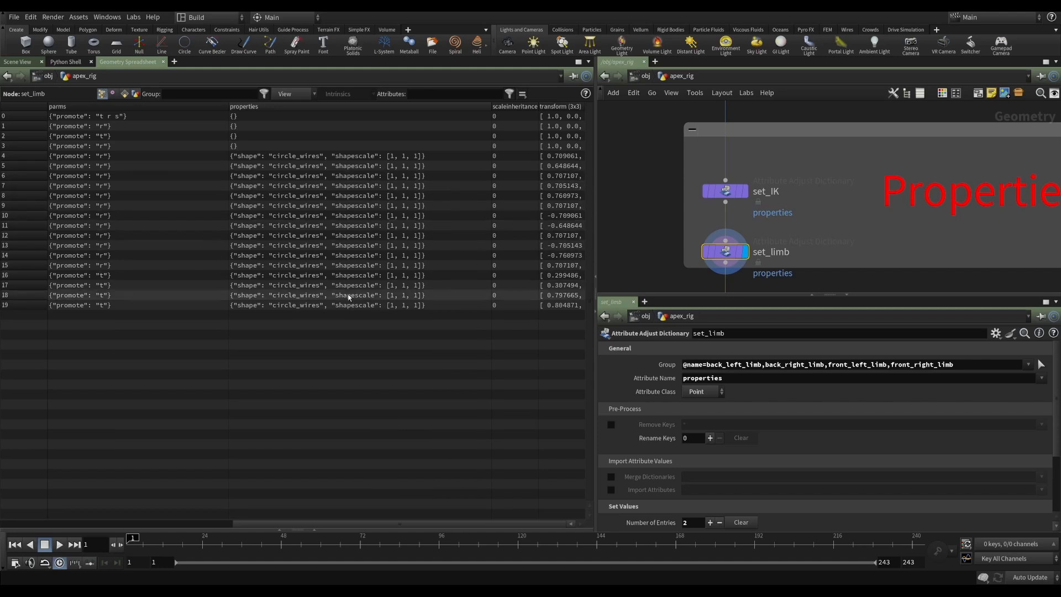
{"action": "mouse_move", "coordinate": [371, 522]}
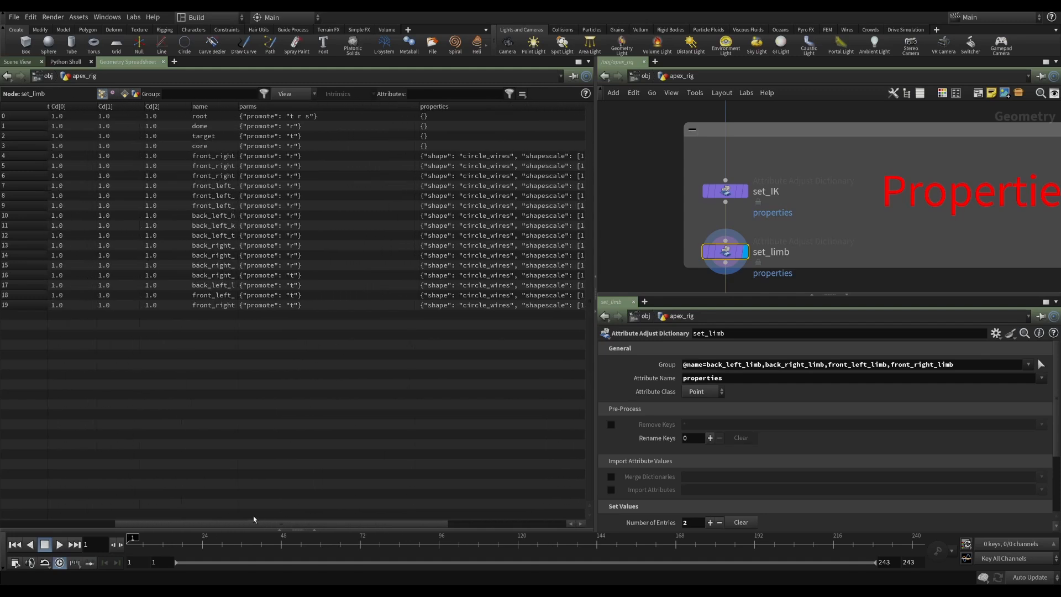
{"action": "mouse_move", "coordinate": [323, 118]}
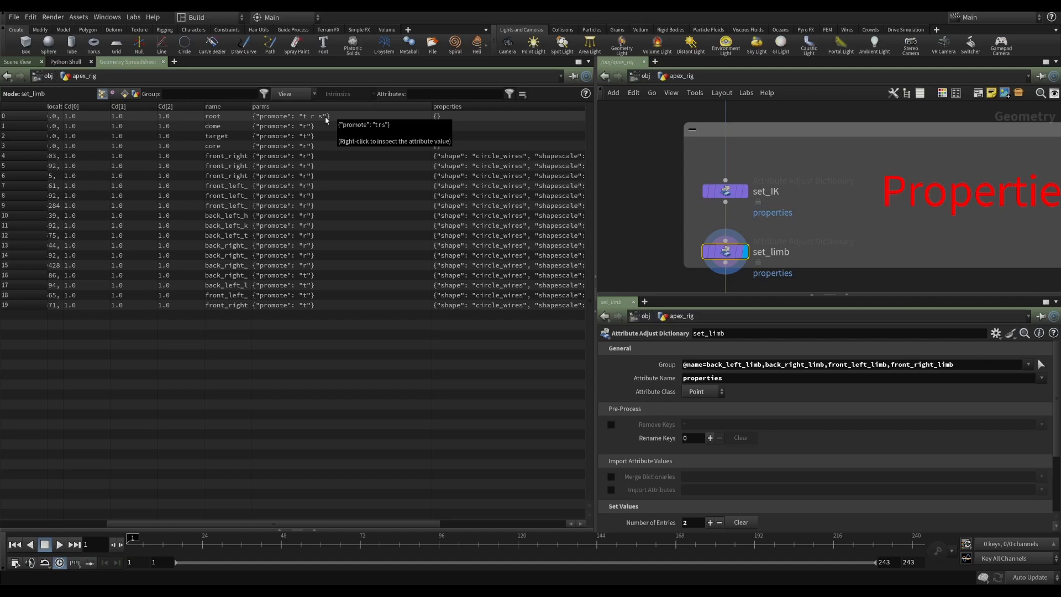
{"action": "mouse_move", "coordinate": [310, 328]}
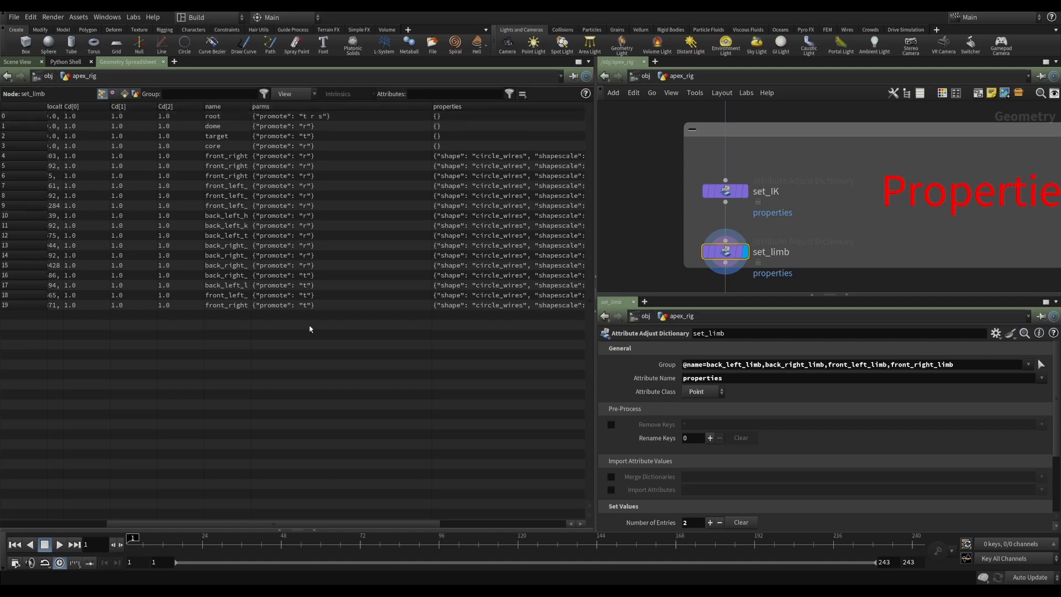
{"action": "mouse_move", "coordinate": [465, 340]}
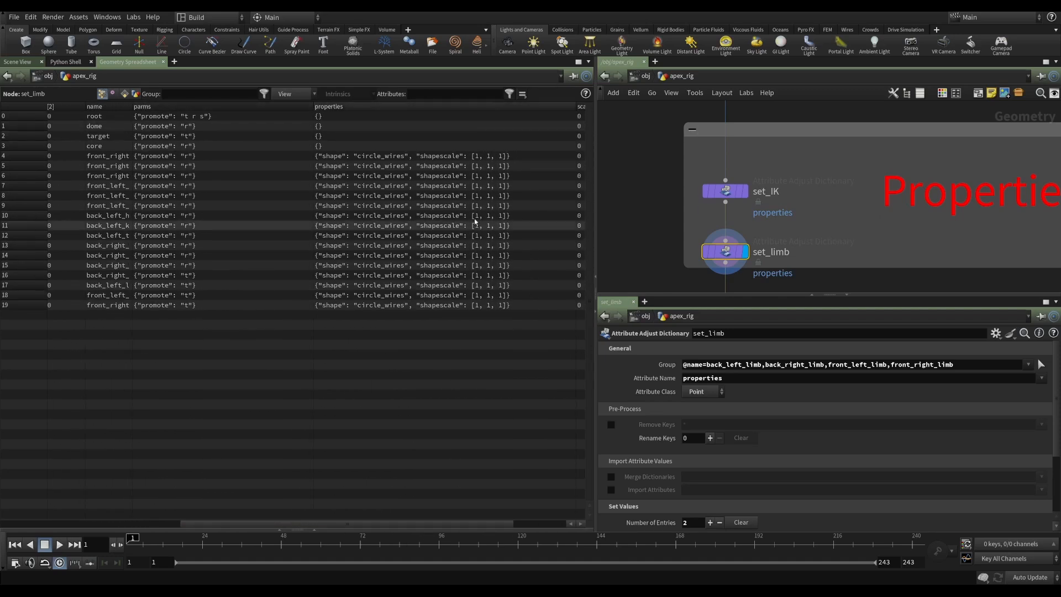
{"action": "mouse_move", "coordinate": [278, 259]}
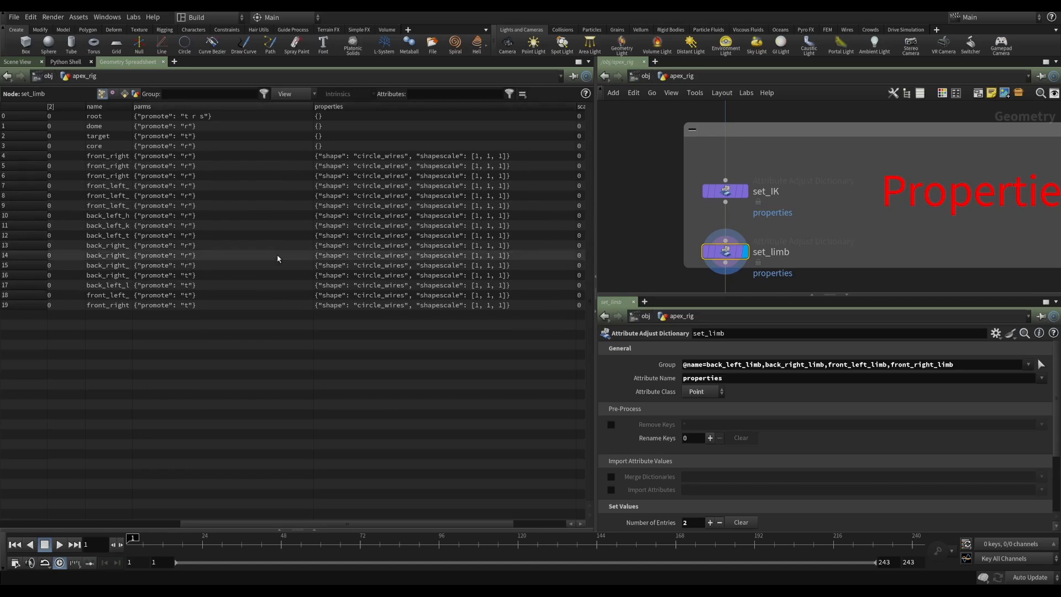
{"action": "mouse_move", "coordinate": [293, 307]}
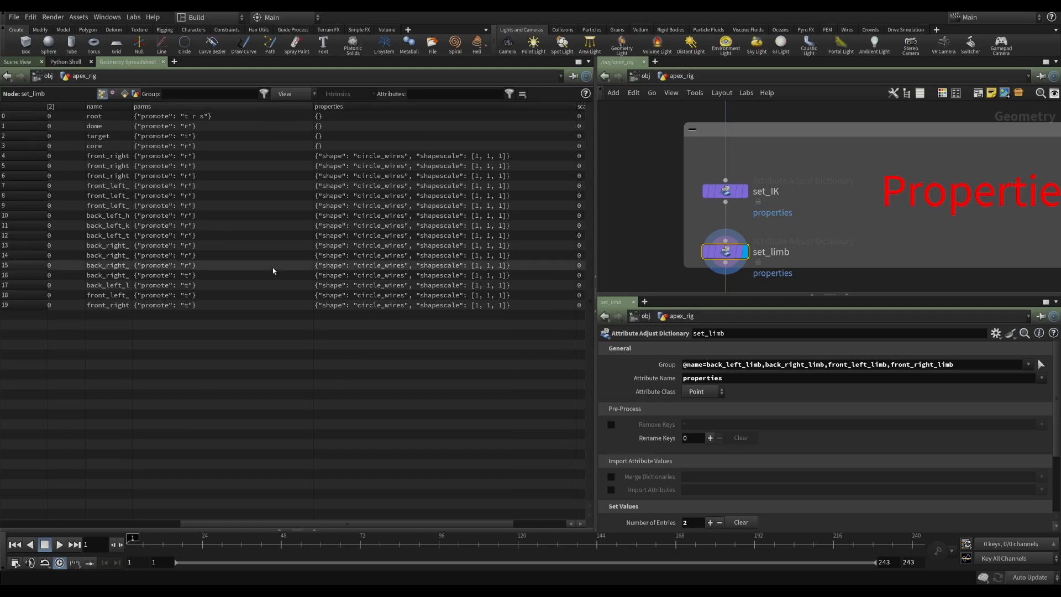
{"action": "mouse_move", "coordinate": [211, 330]}
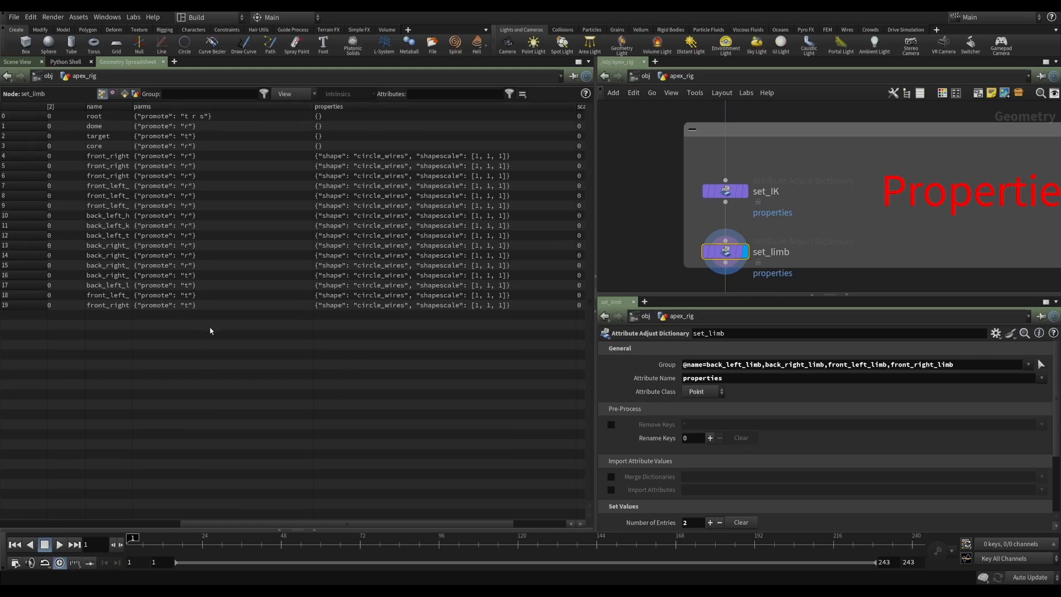
{"action": "mouse_move", "coordinate": [262, 320]}
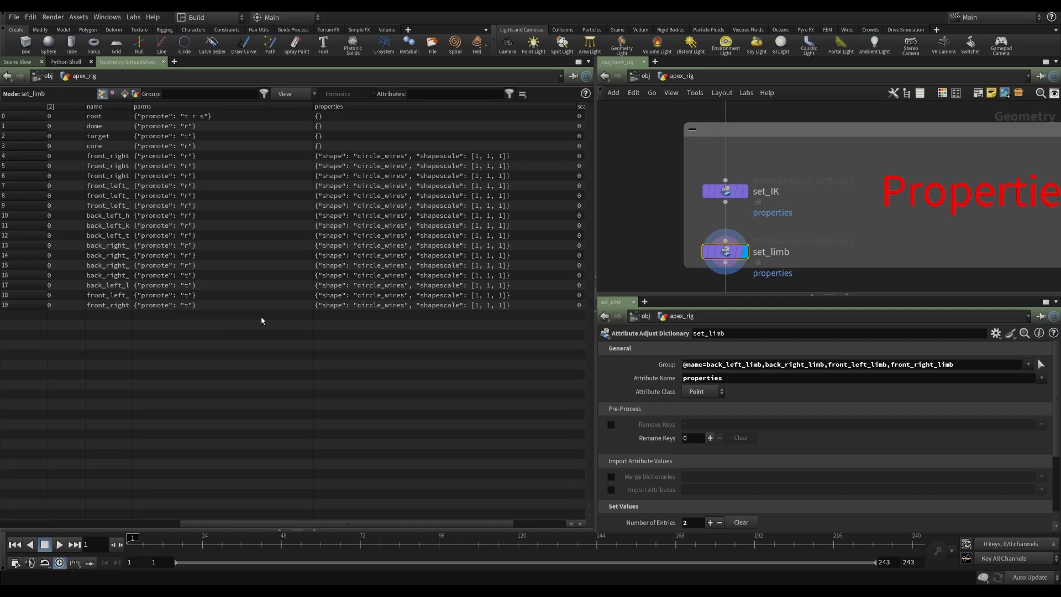
{"action": "mouse_move", "coordinate": [272, 273]}
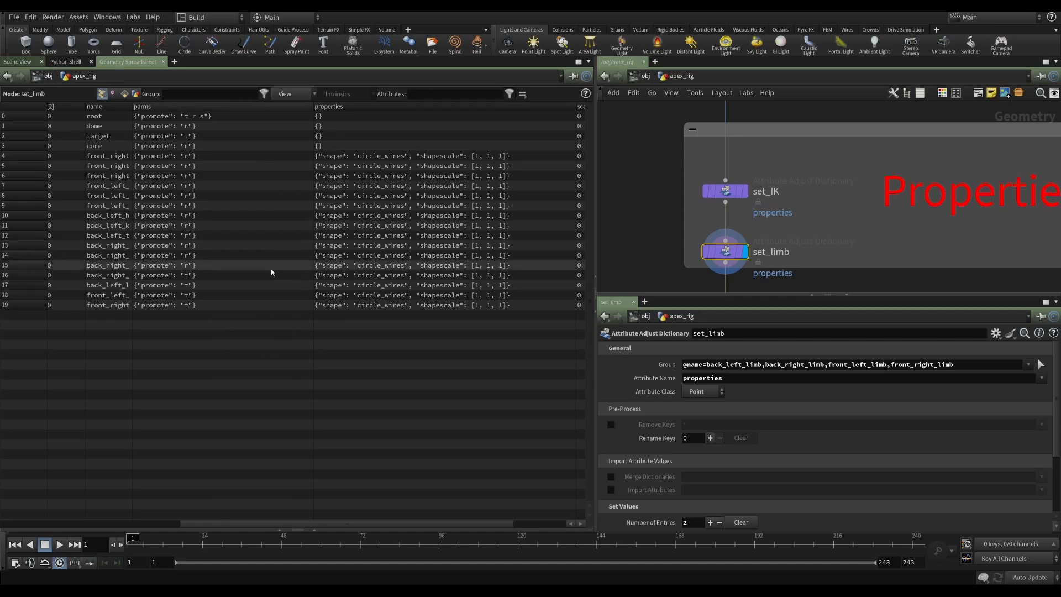
{"action": "mouse_move", "coordinate": [154, 318]}
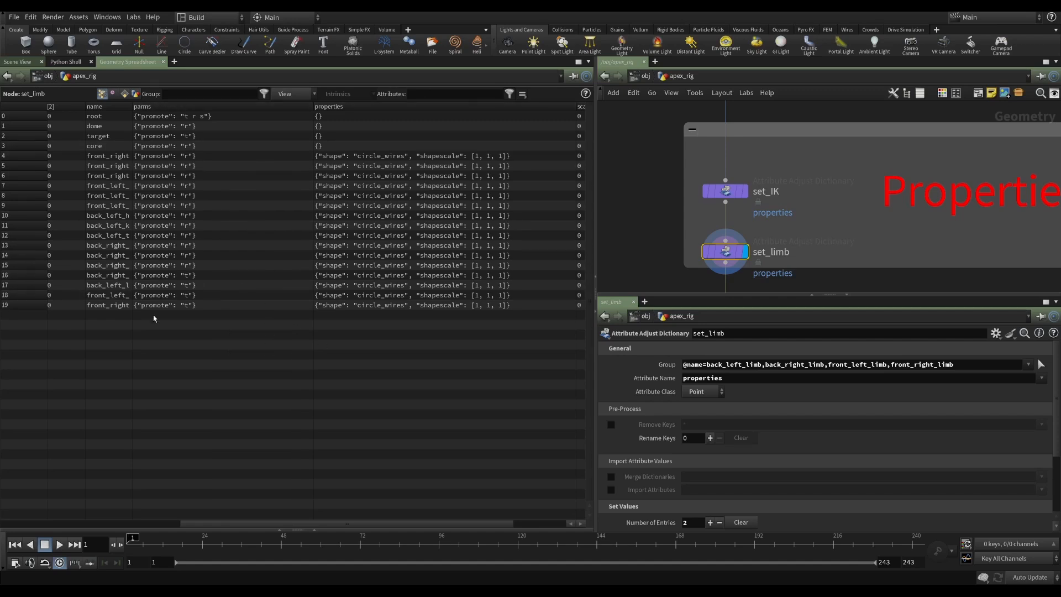
{"action": "mouse_move", "coordinate": [303, 523]}
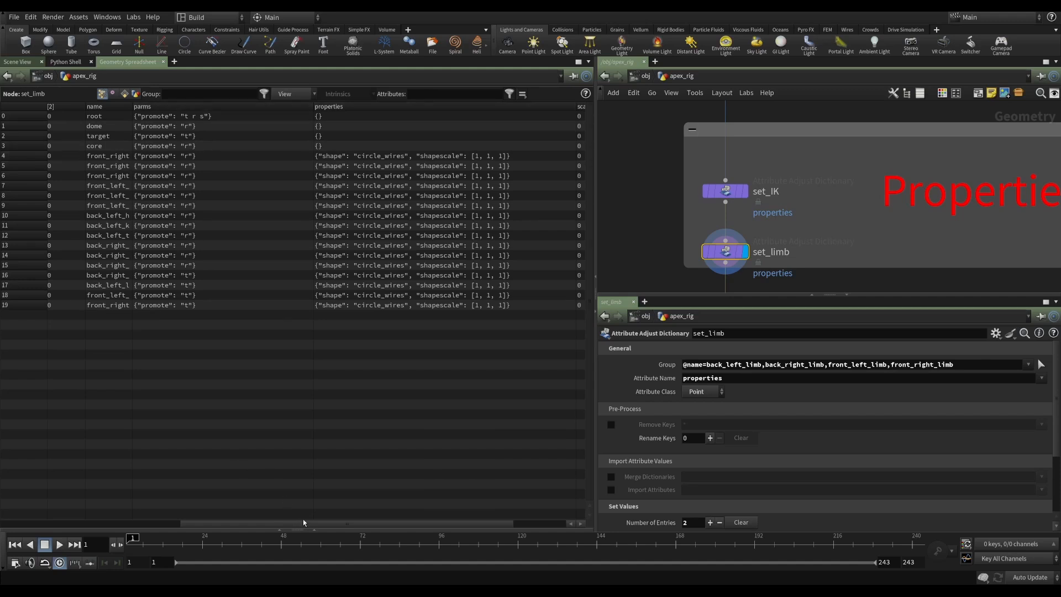
Show the skeleton in Scene View and review attribadjustarray_TAGS's ten tag entries (root, dome, IK, R_FRONT_LEG).
{"action": "left_click", "coordinate": [19, 62]}
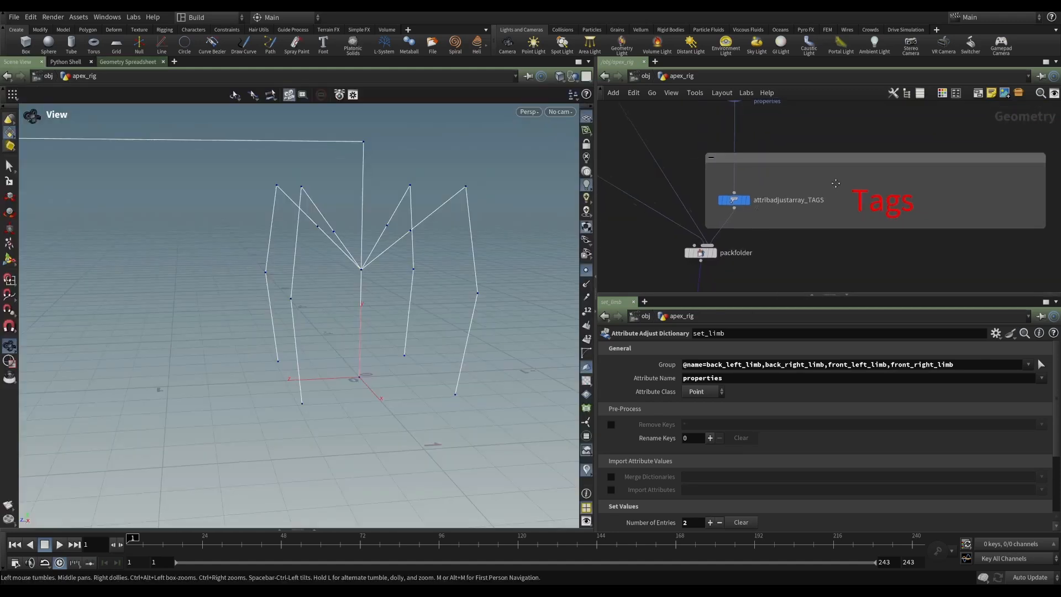
{"action": "left_click", "coordinate": [733, 200]}
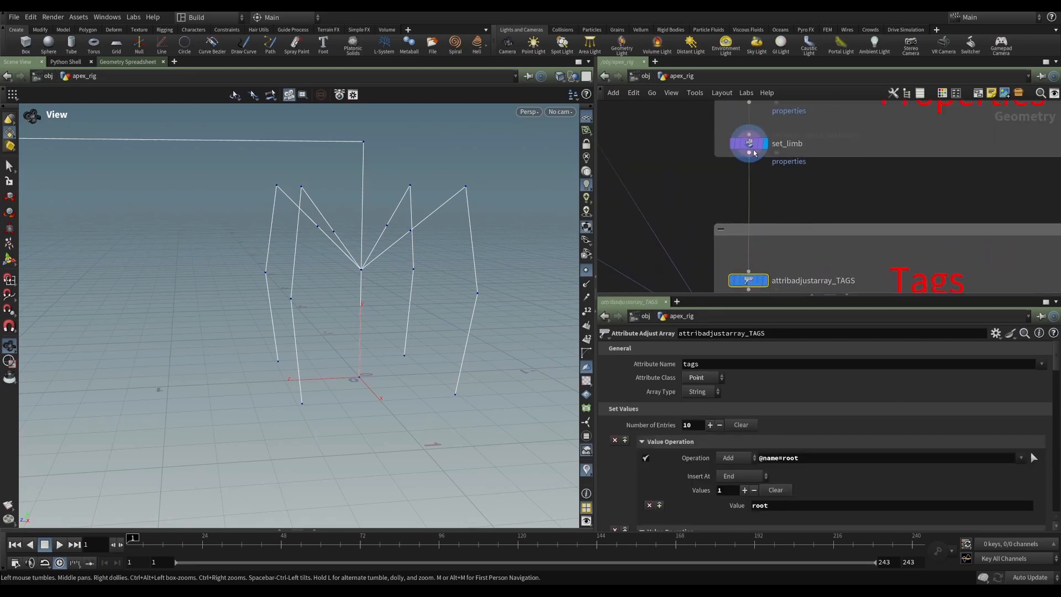
{"action": "left_click", "coordinate": [748, 143]}
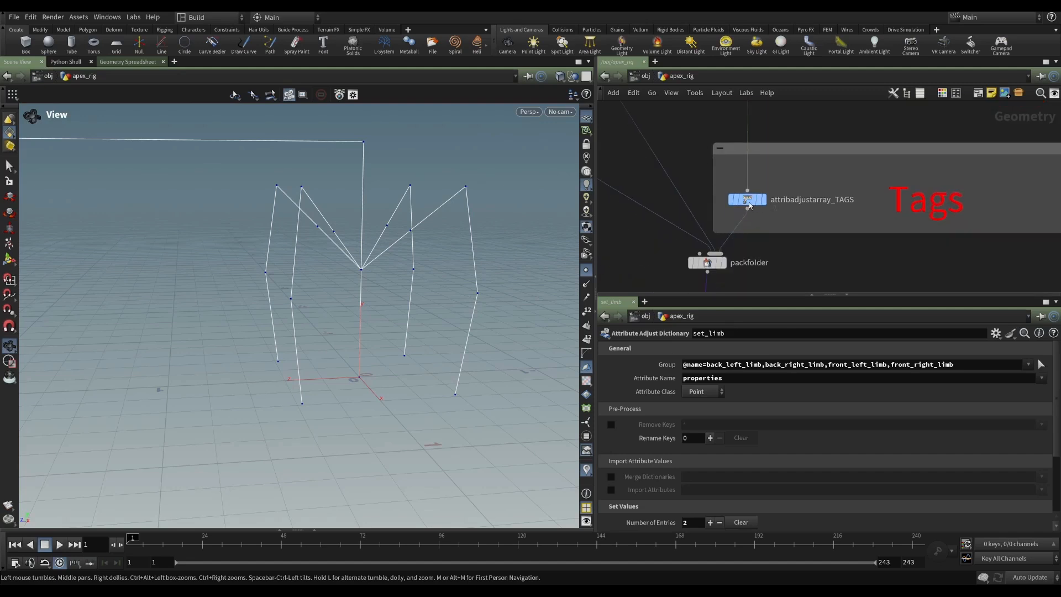
{"action": "left_click", "coordinate": [747, 200]}
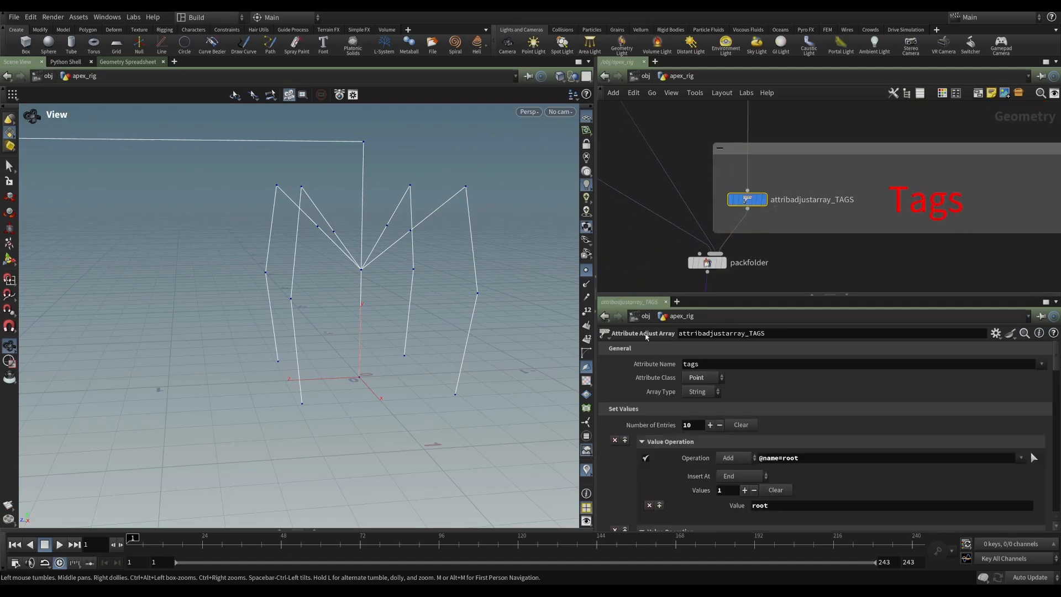
{"action": "mouse_move", "coordinate": [664, 337]}
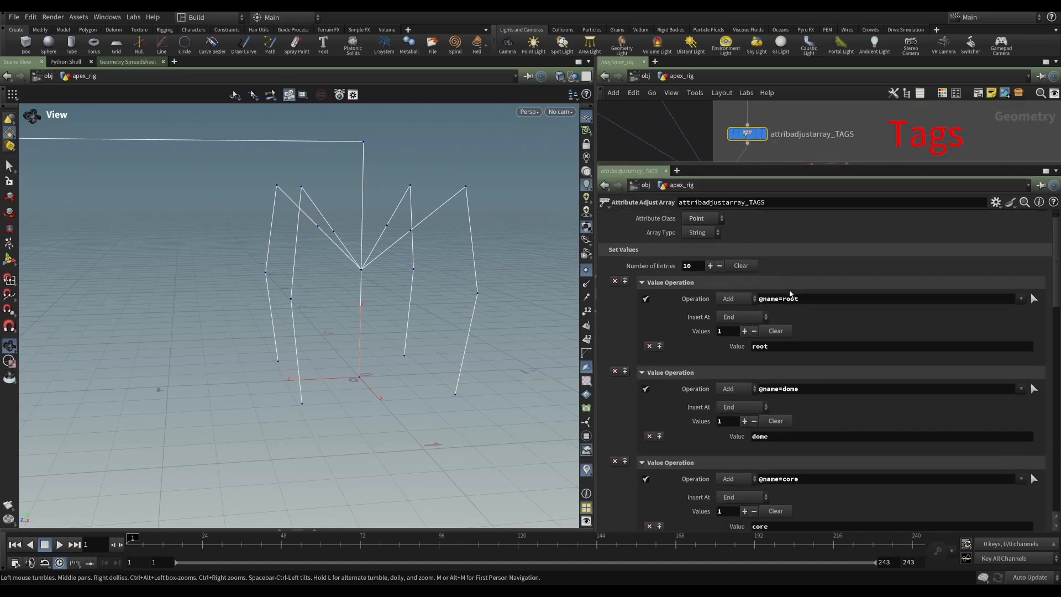
{"action": "mouse_move", "coordinate": [358, 177]}
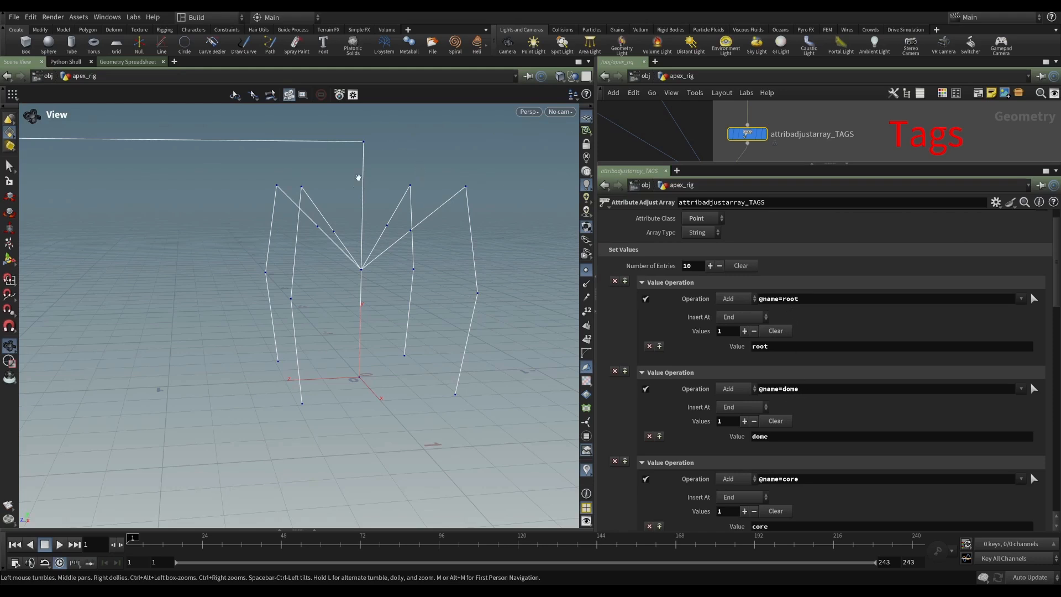
{"action": "mouse_move", "coordinate": [494, 443]}
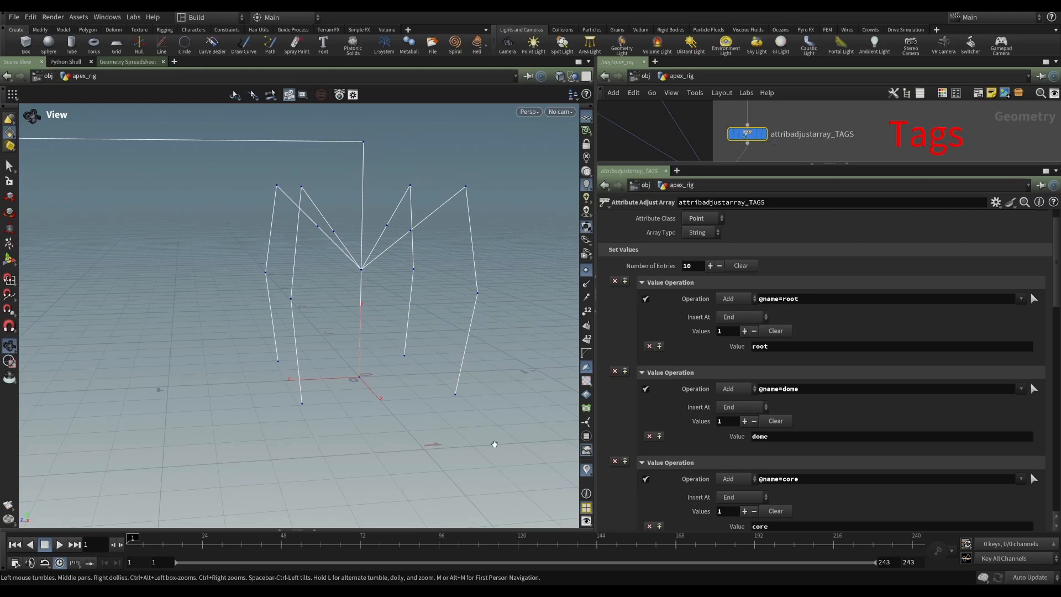
{"action": "mouse_move", "coordinate": [353, 264]}
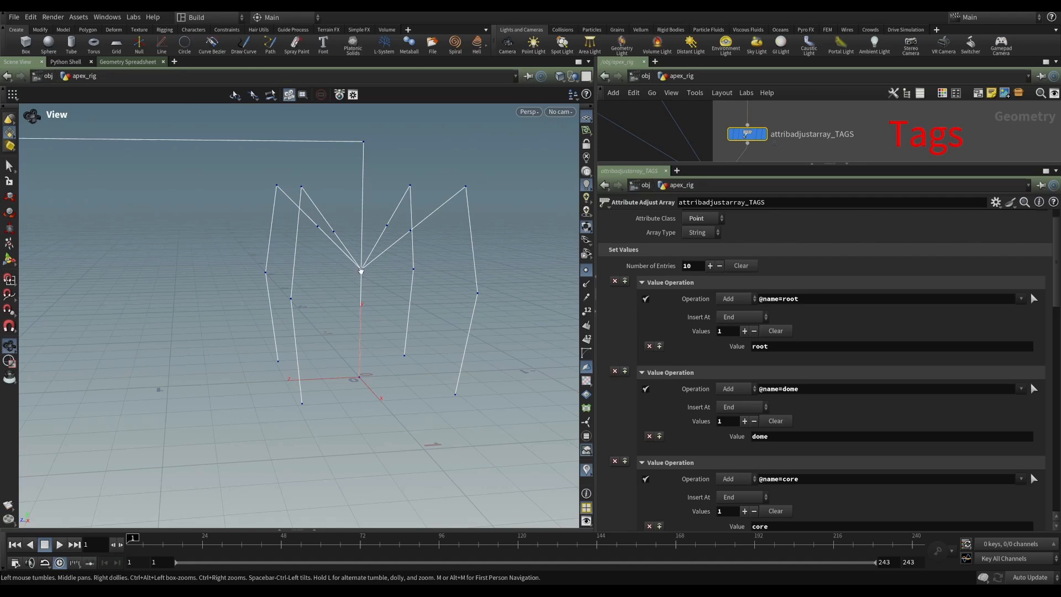
{"action": "mouse_move", "coordinate": [784, 308]}
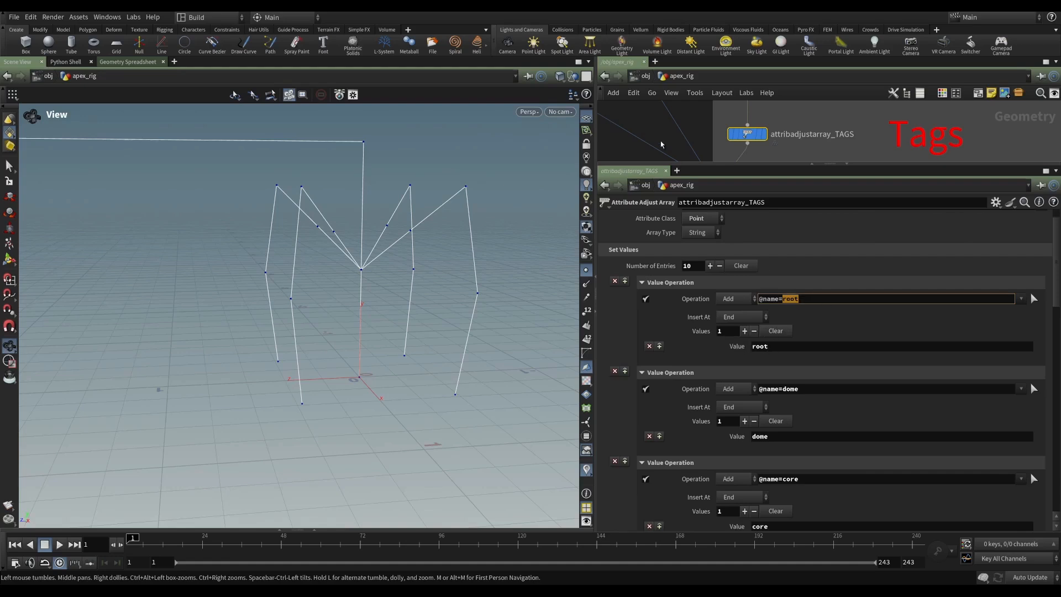
{"action": "scroll", "scroll_direction": "down", "scroll_amount": 3}
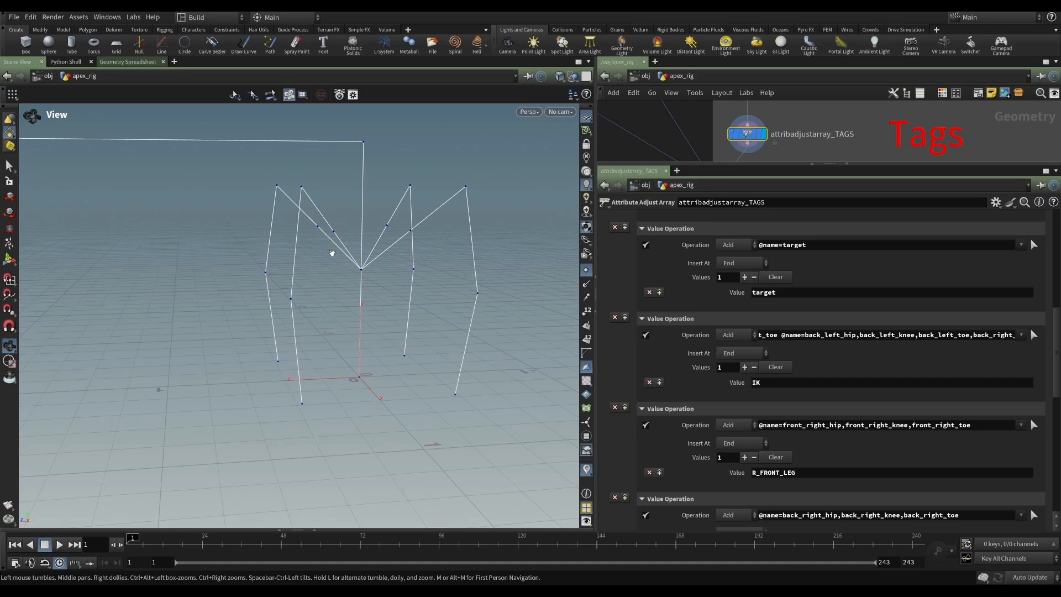
{"action": "mouse_move", "coordinate": [332, 271]}
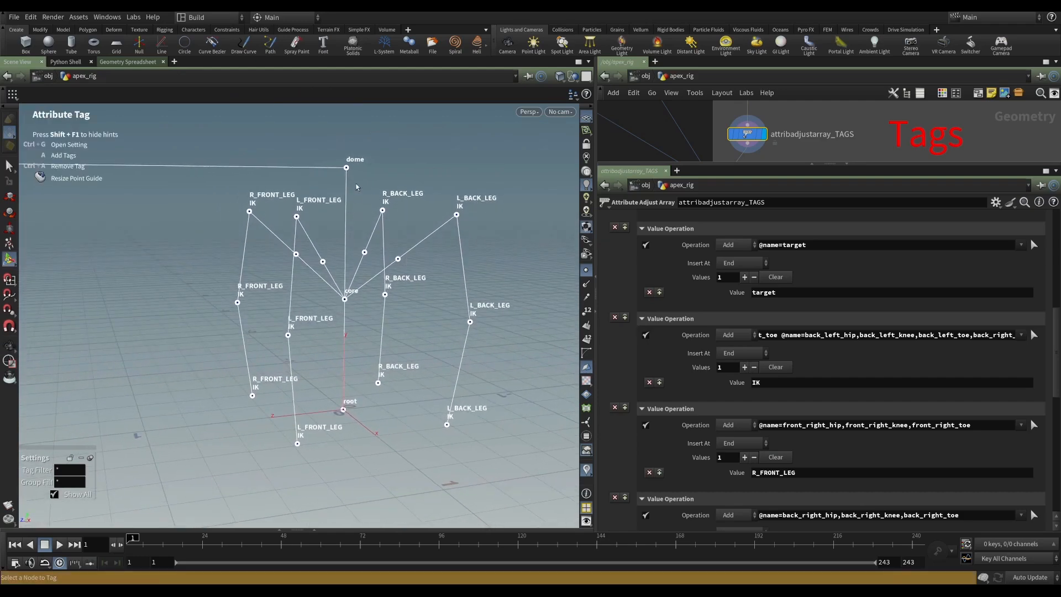
{"action": "mouse_move", "coordinate": [349, 168]}
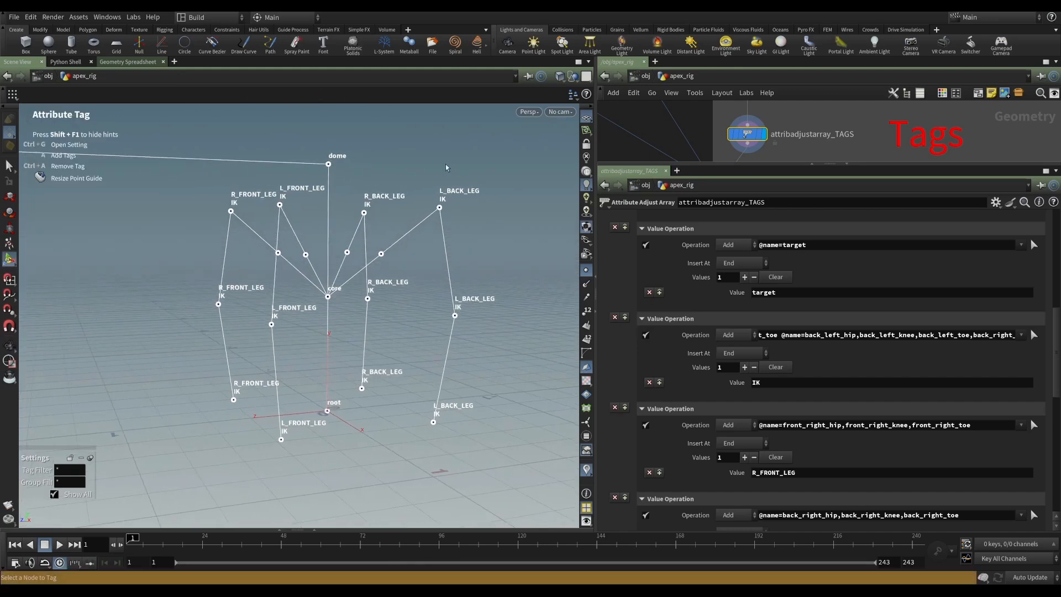
{"action": "mouse_move", "coordinate": [452, 224]}
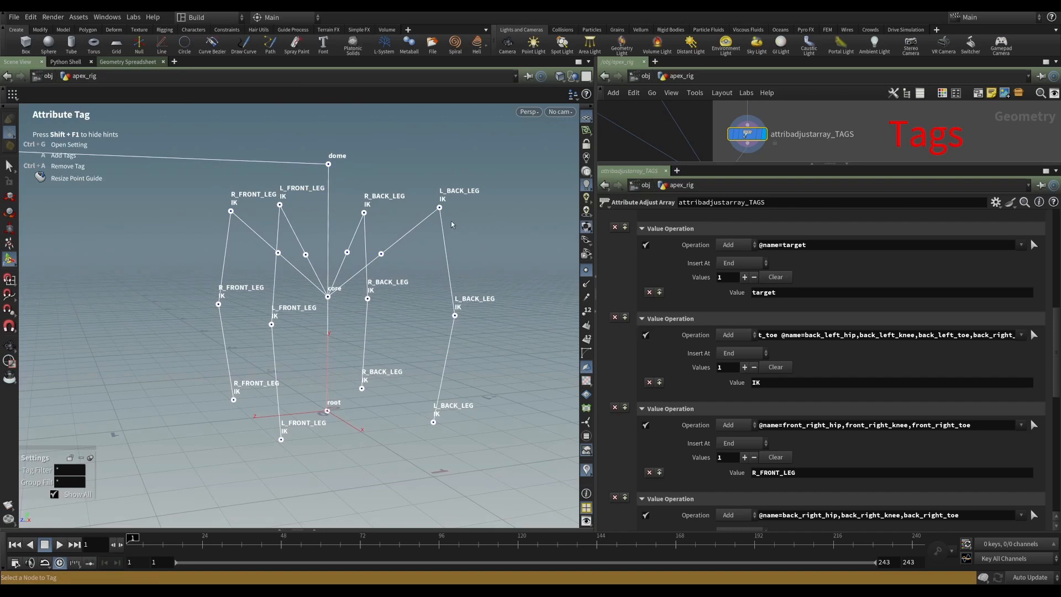
{"action": "mouse_move", "coordinate": [452, 209]}
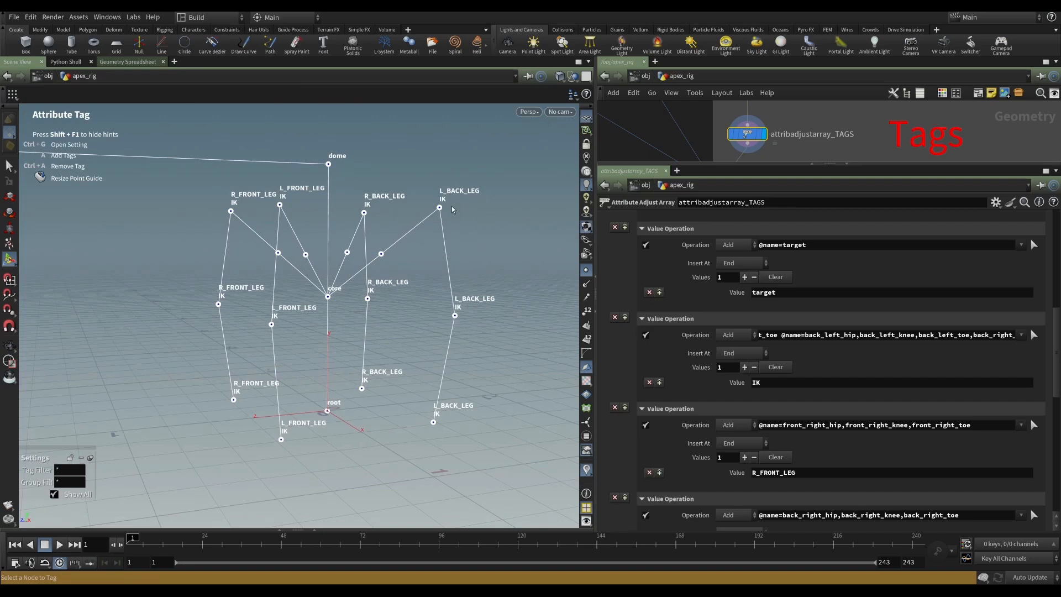
{"action": "mouse_move", "coordinate": [451, 220]}
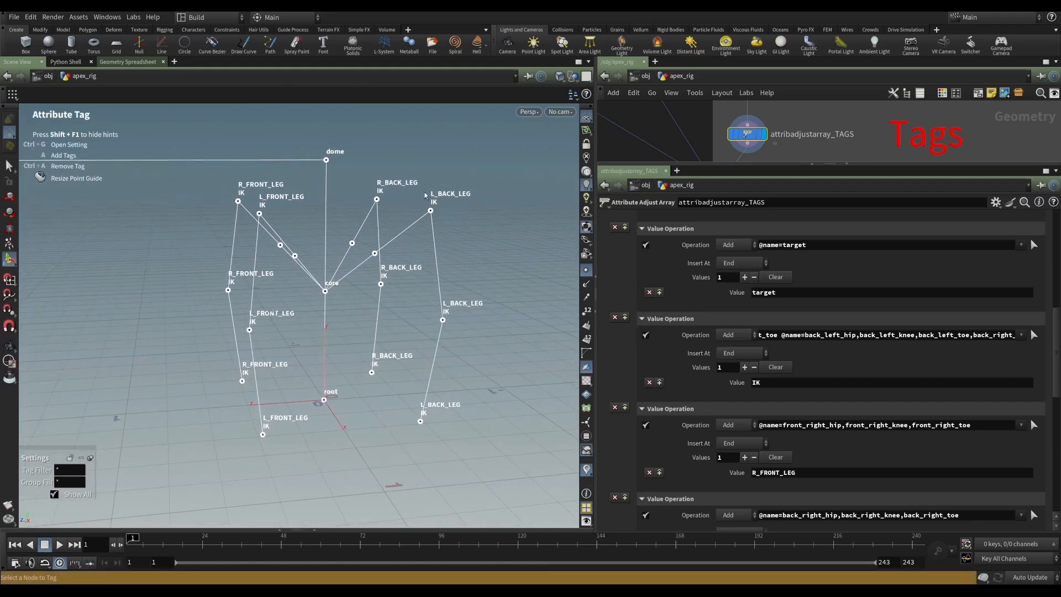
{"action": "mouse_move", "coordinate": [430, 192]}
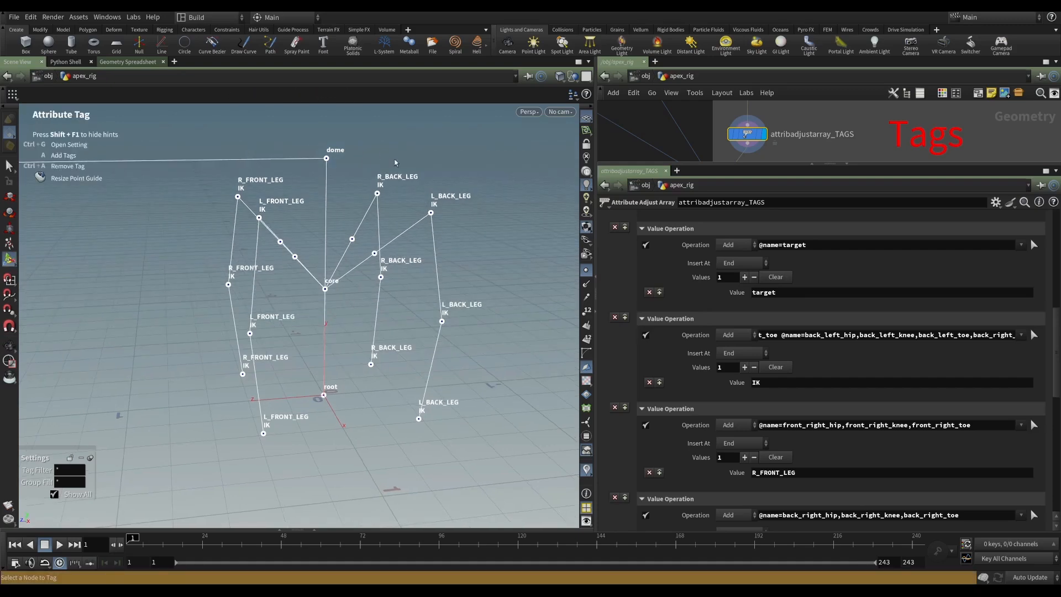
{"action": "mouse_move", "coordinate": [269, 211]}
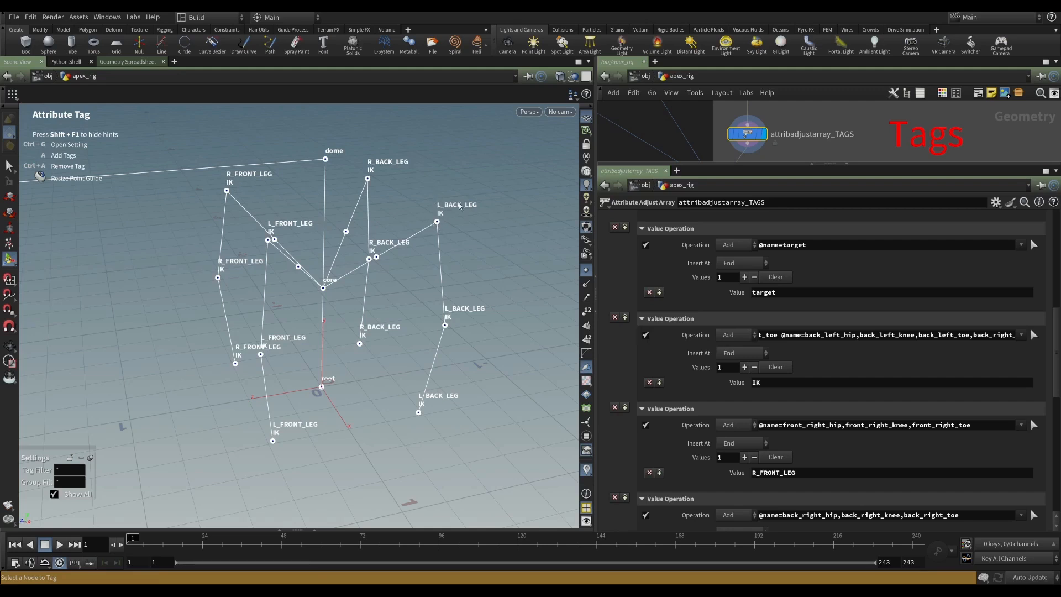
{"action": "mouse_move", "coordinate": [471, 208]}
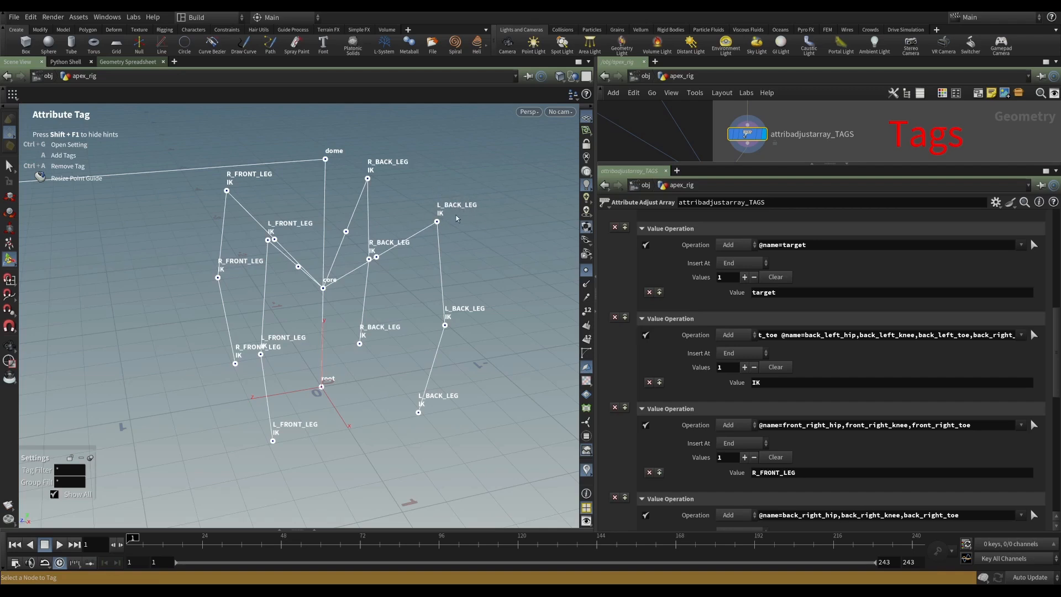
{"action": "mouse_move", "coordinate": [467, 218]}
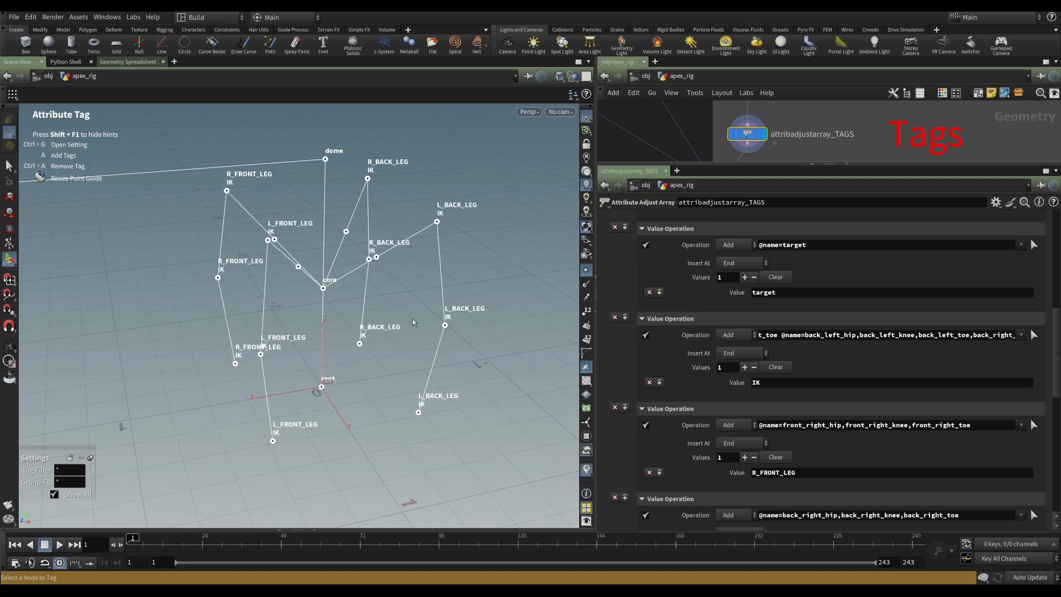
{"action": "mouse_move", "coordinate": [396, 286]}
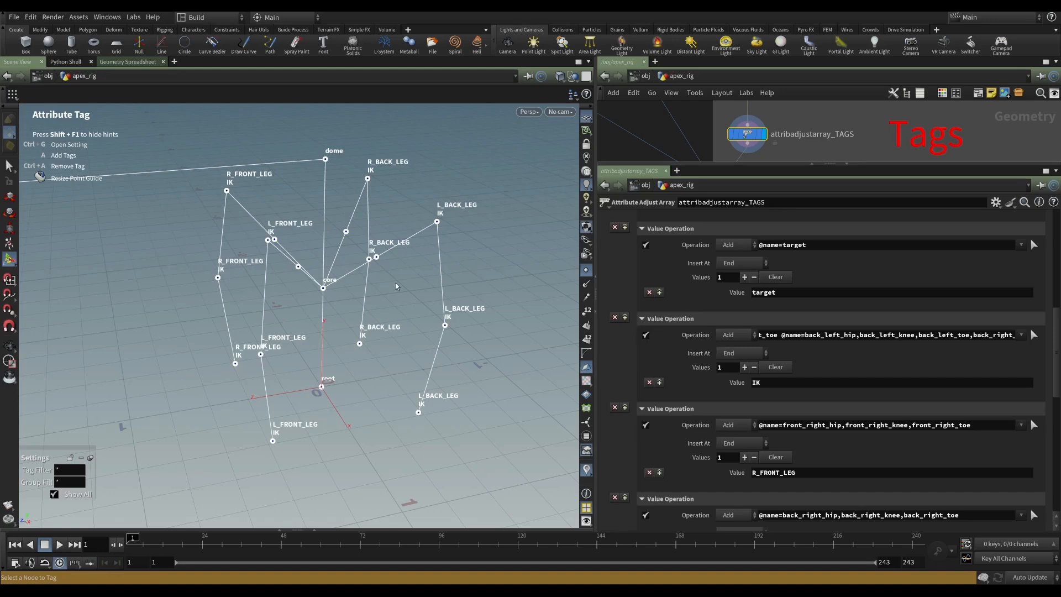
{"action": "mouse_move", "coordinate": [385, 349]}
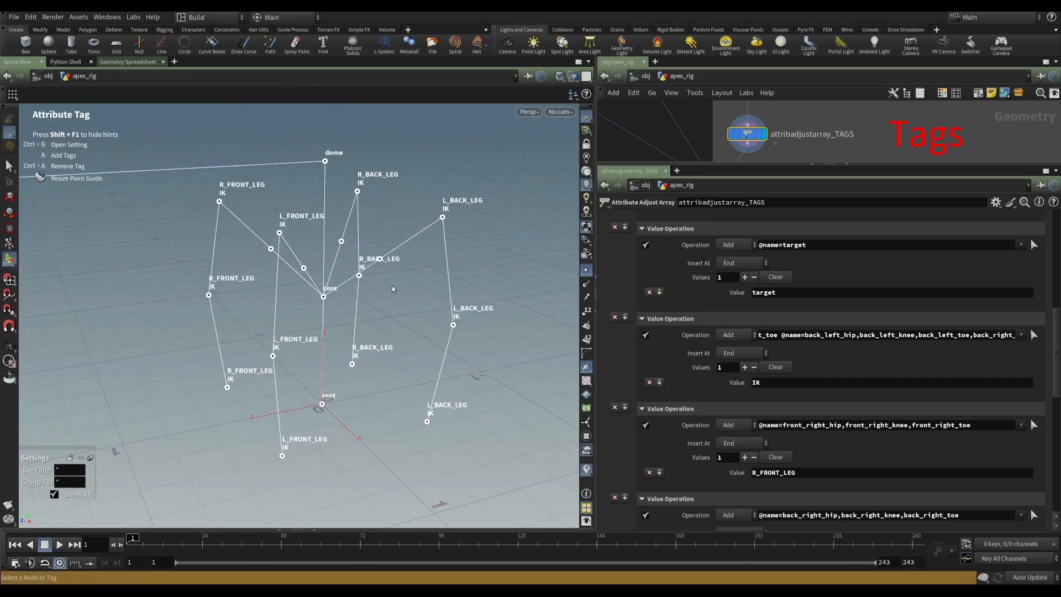
{"action": "mouse_move", "coordinate": [440, 389]}
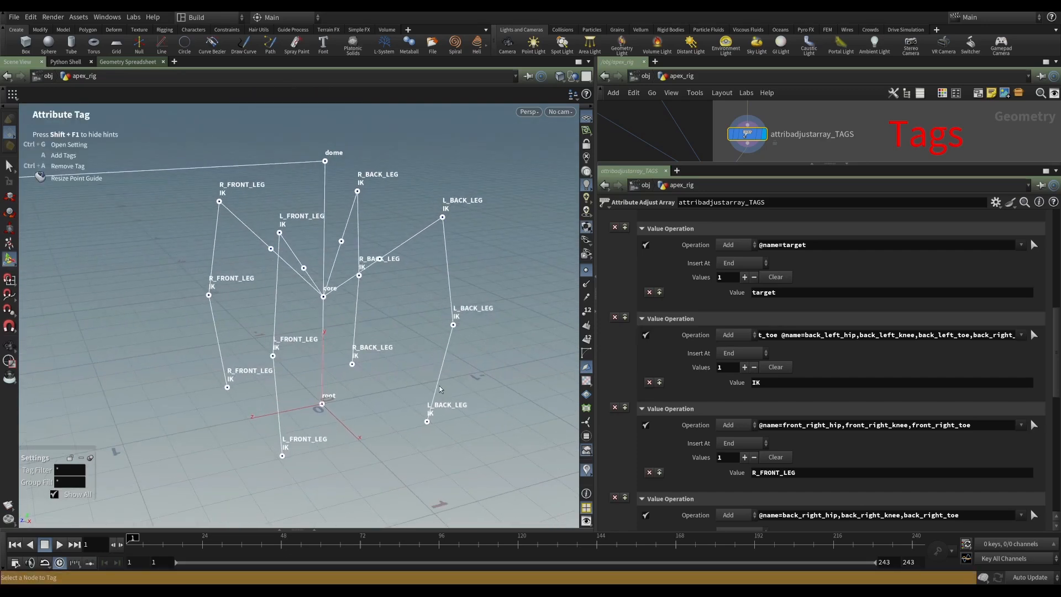
{"action": "mouse_move", "coordinate": [480, 350]}
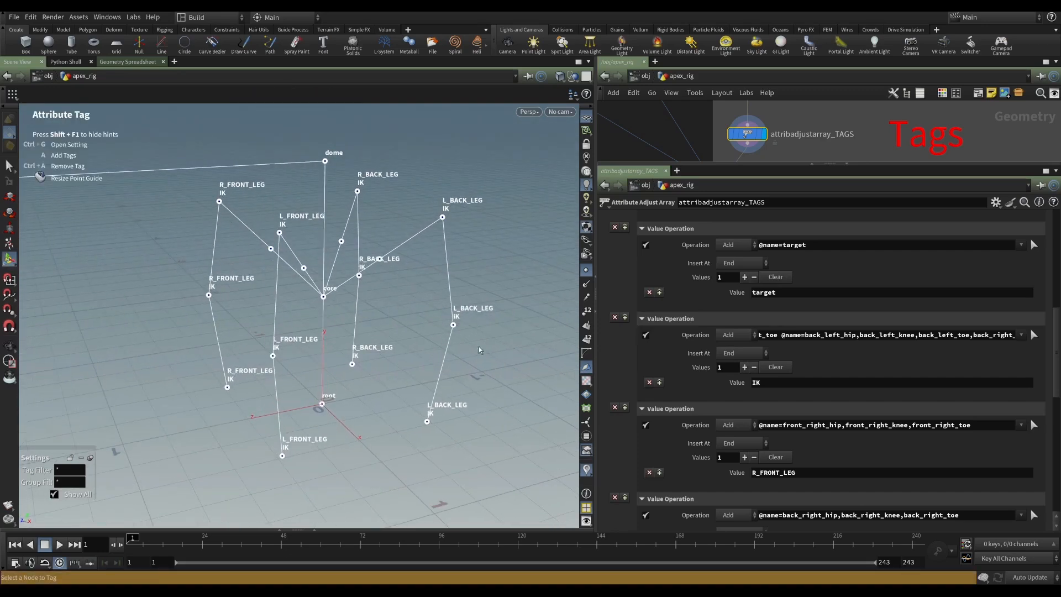
{"action": "mouse_move", "coordinate": [356, 424]}
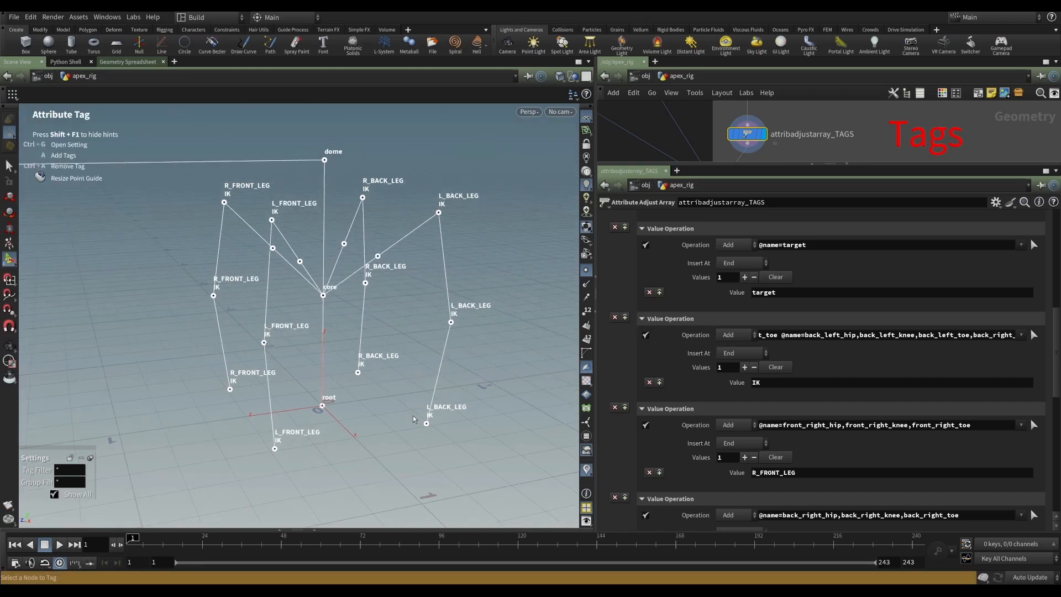
{"action": "mouse_move", "coordinate": [428, 395]}
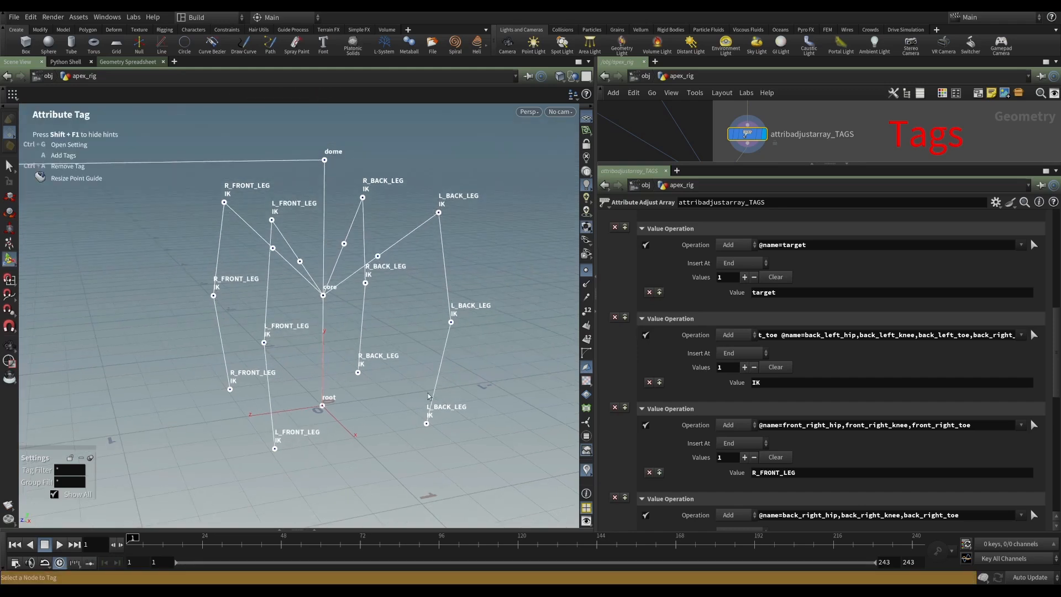
{"action": "mouse_move", "coordinate": [420, 420]}
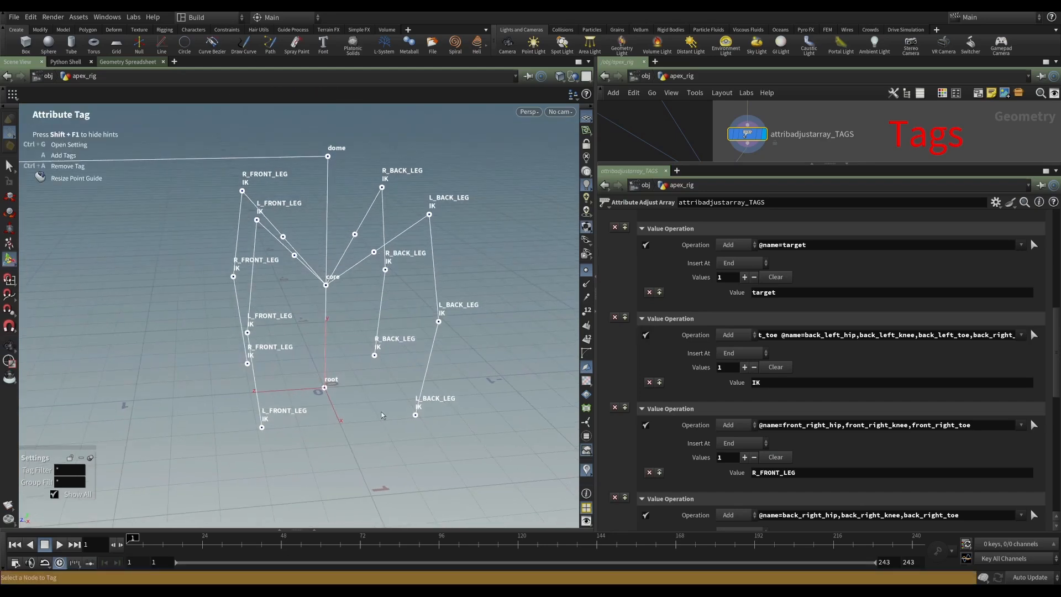
{"action": "mouse_move", "coordinate": [371, 406]}
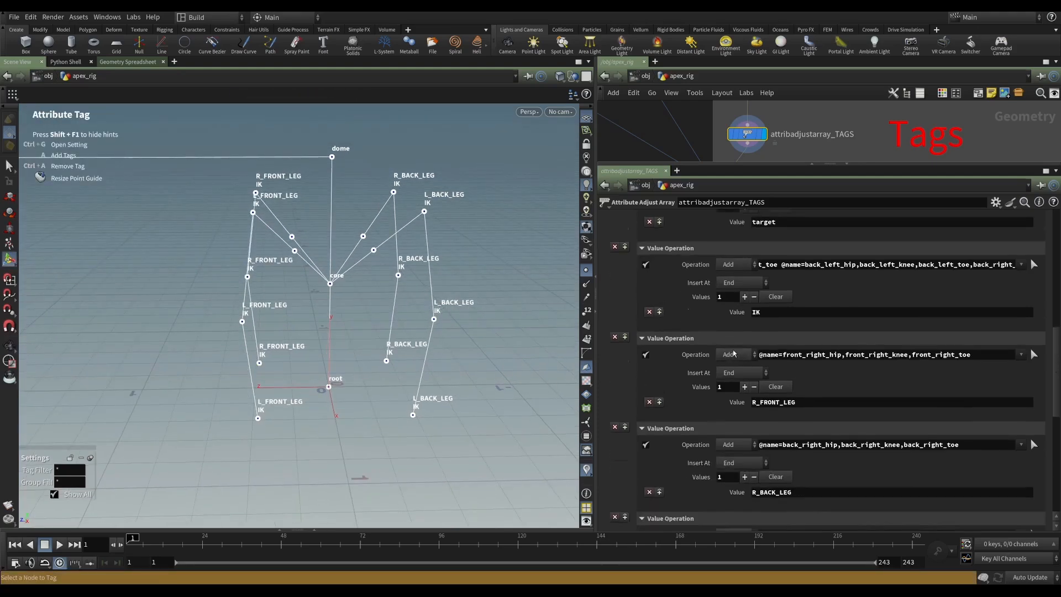
Add a Colorize rule with value pattern IK and a red colour swatch.
{"action": "scroll", "scroll_direction": "down", "scroll_amount": 3}
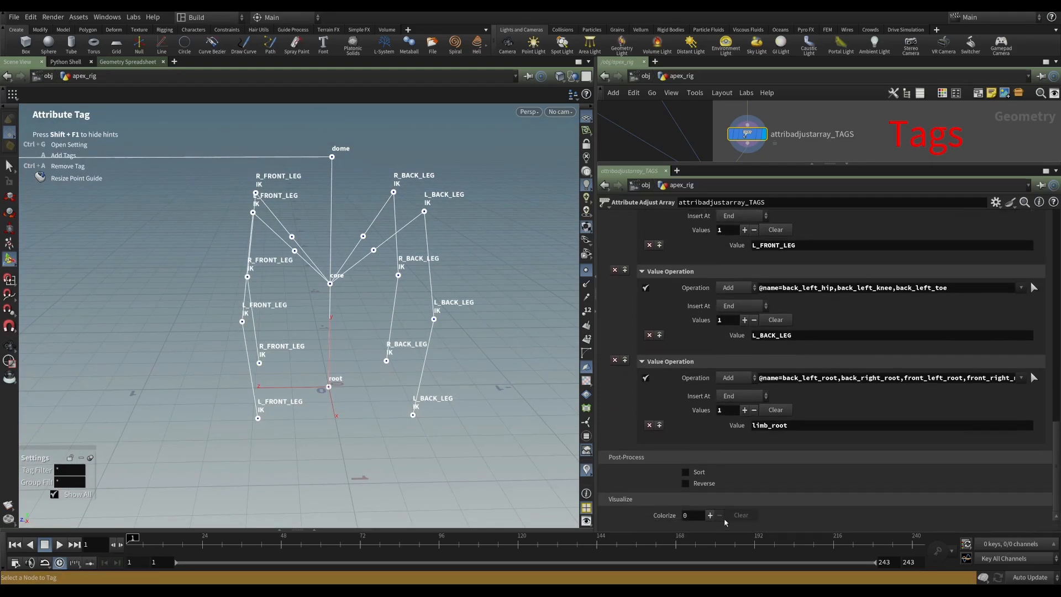
{"action": "left_click", "coordinate": [710, 515]}
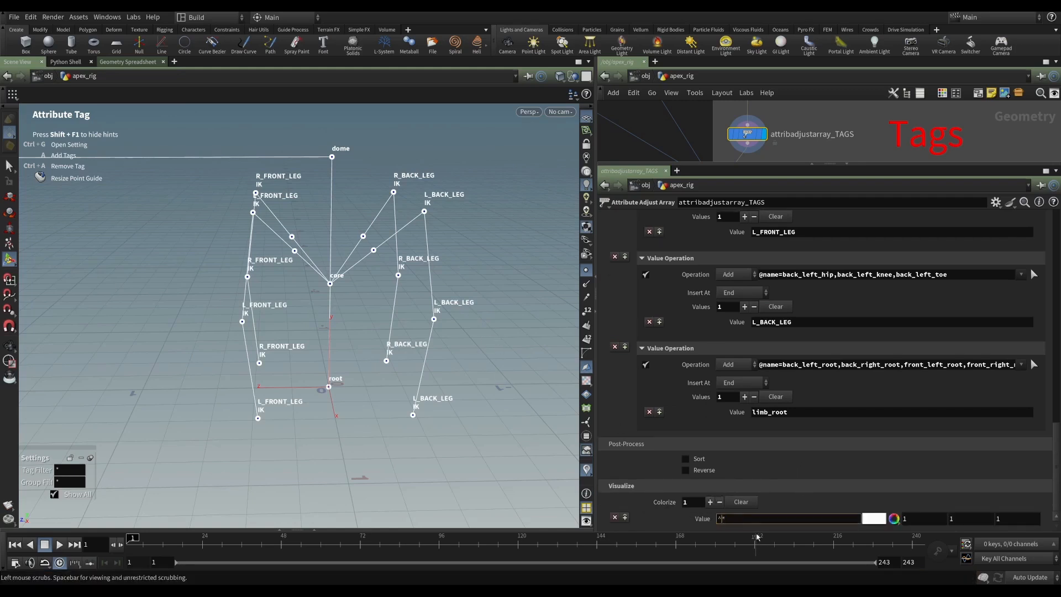
{"action": "type", "text": "IK"}
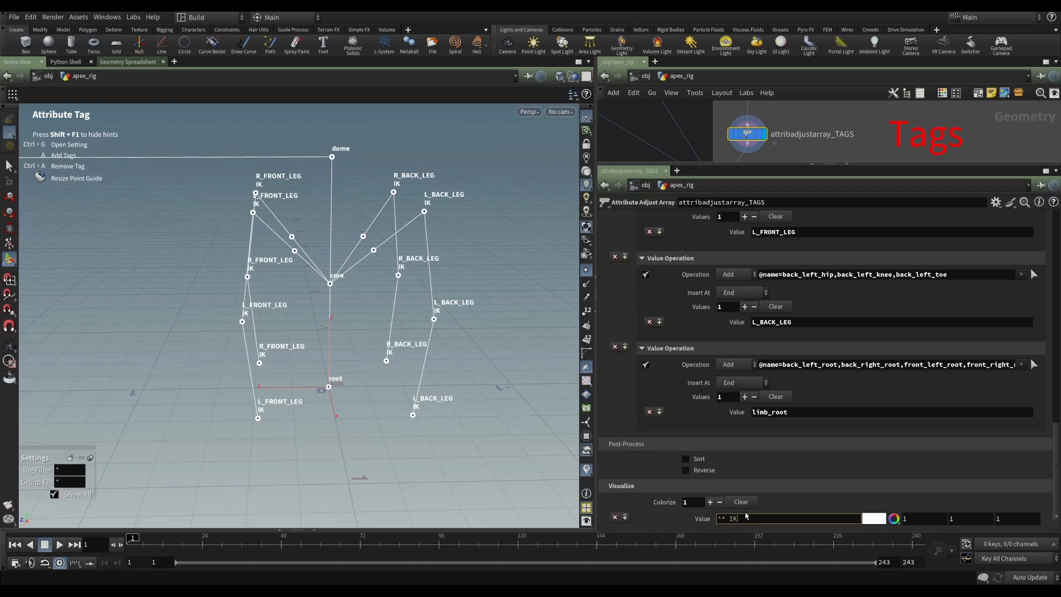
{"action": "left_click", "coordinate": [873, 518]}
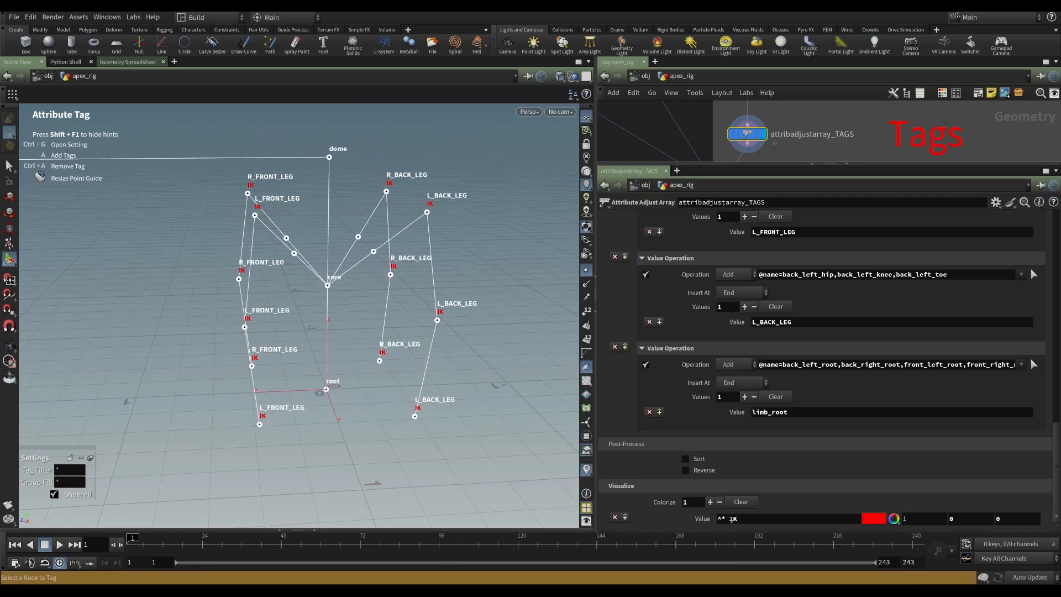
{"action": "left_click", "coordinate": [790, 518]}
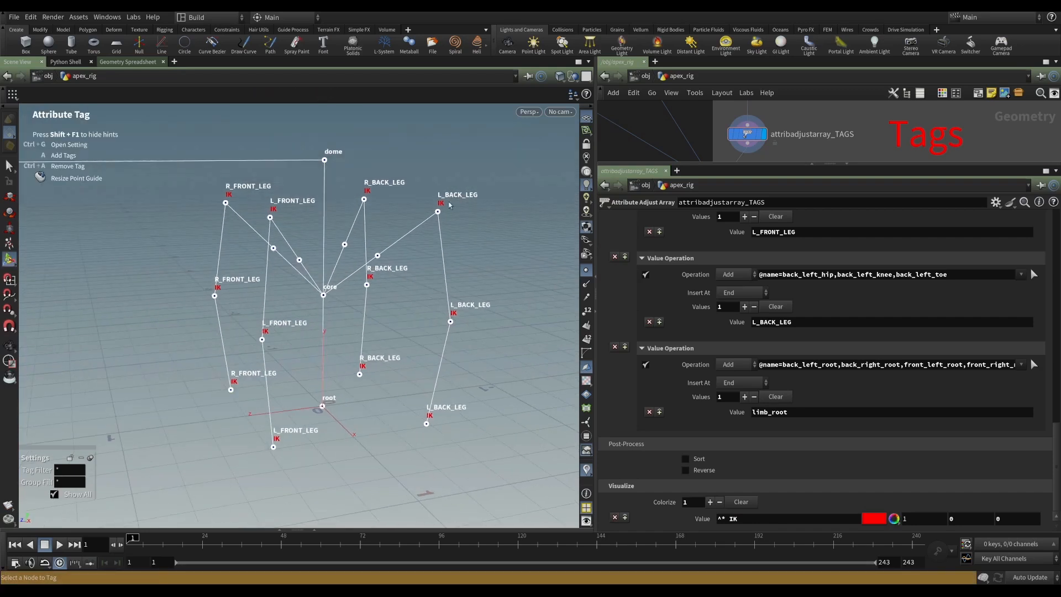
{"action": "mouse_move", "coordinate": [251, 208]}
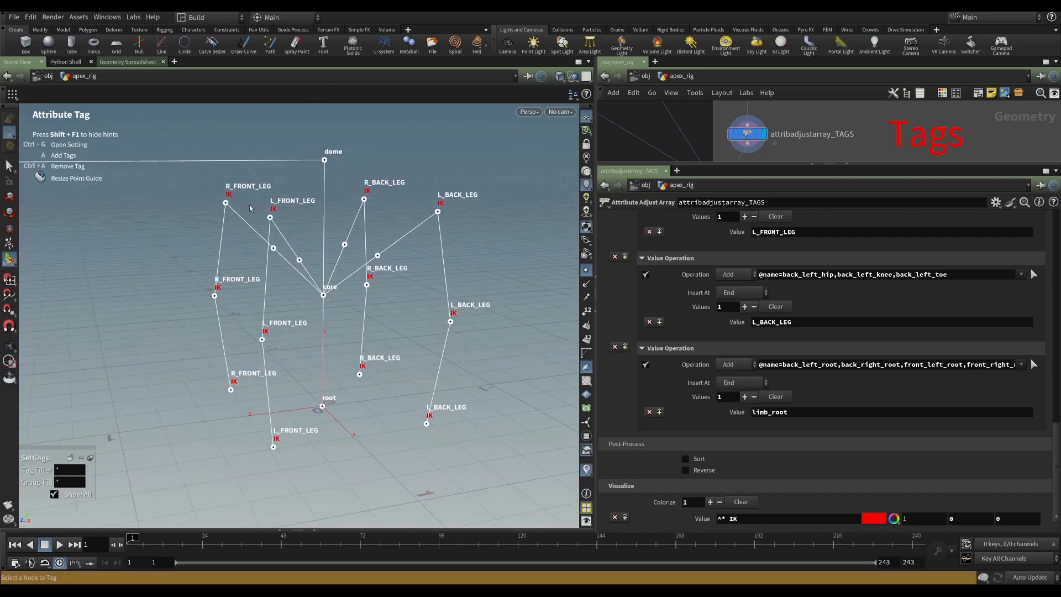
{"action": "mouse_move", "coordinate": [396, 331]}
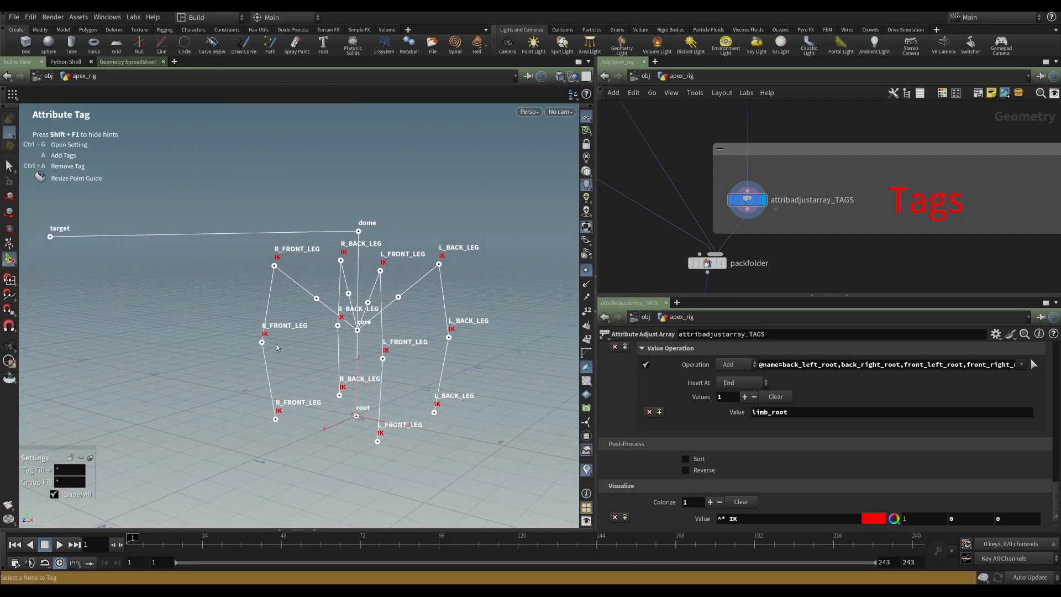
{"action": "mouse_move", "coordinate": [317, 260]}
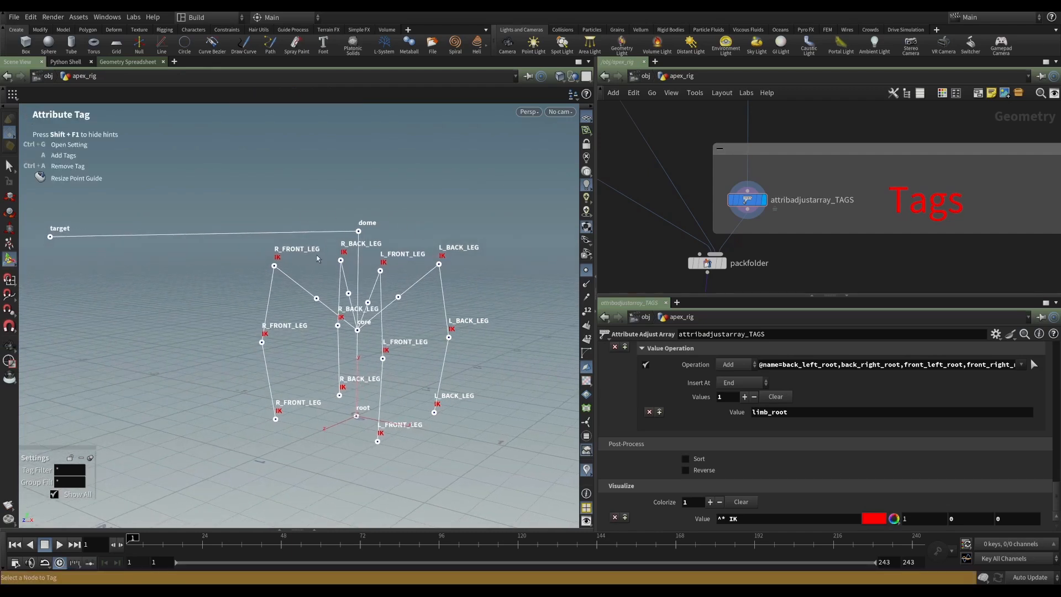
{"action": "mouse_move", "coordinate": [403, 333]}
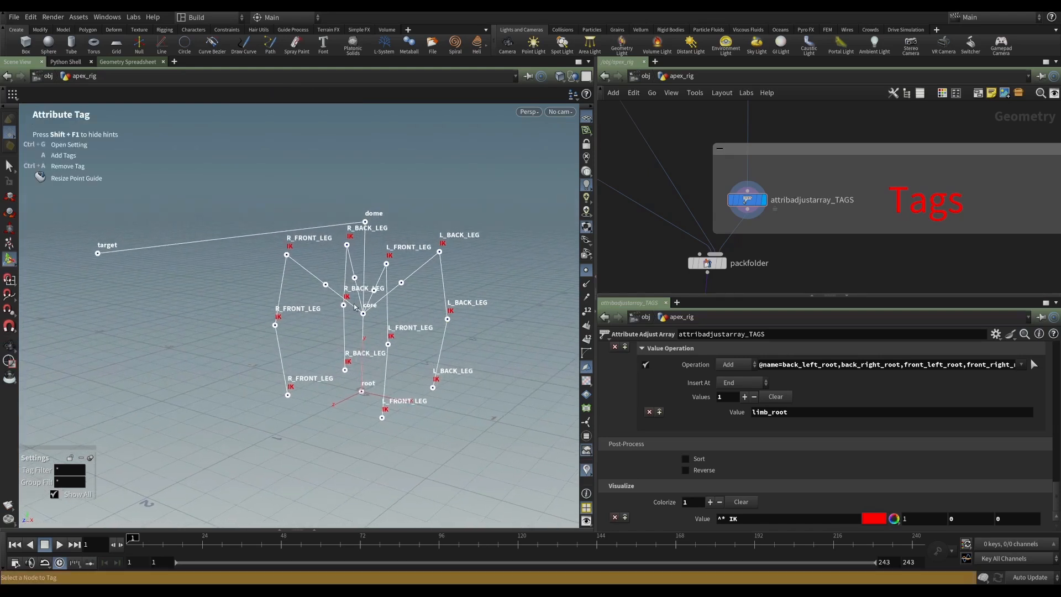
{"action": "mouse_move", "coordinate": [433, 316]}
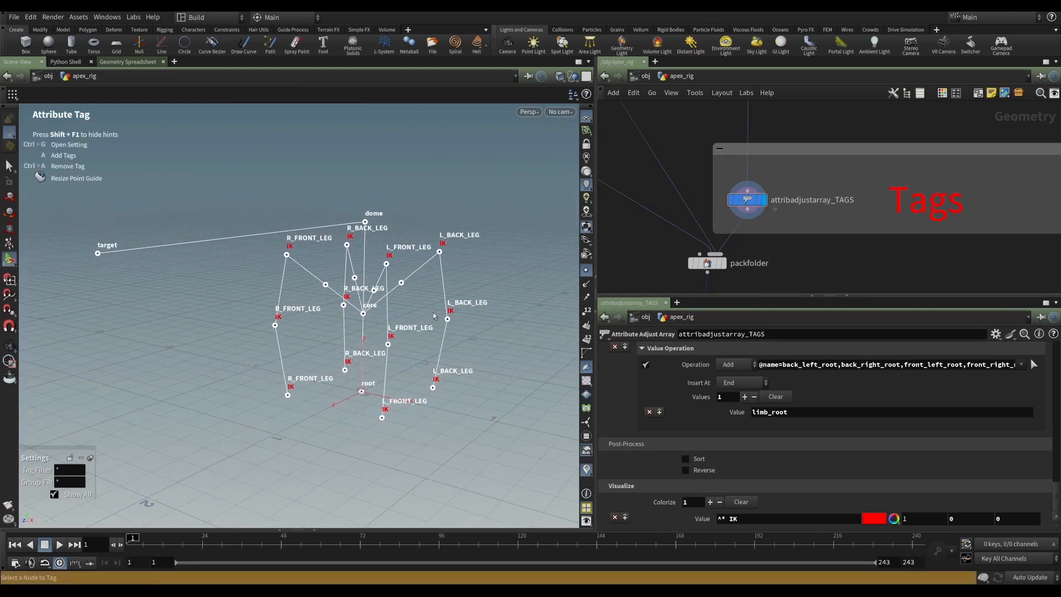
{"action": "mouse_move", "coordinate": [442, 315]}
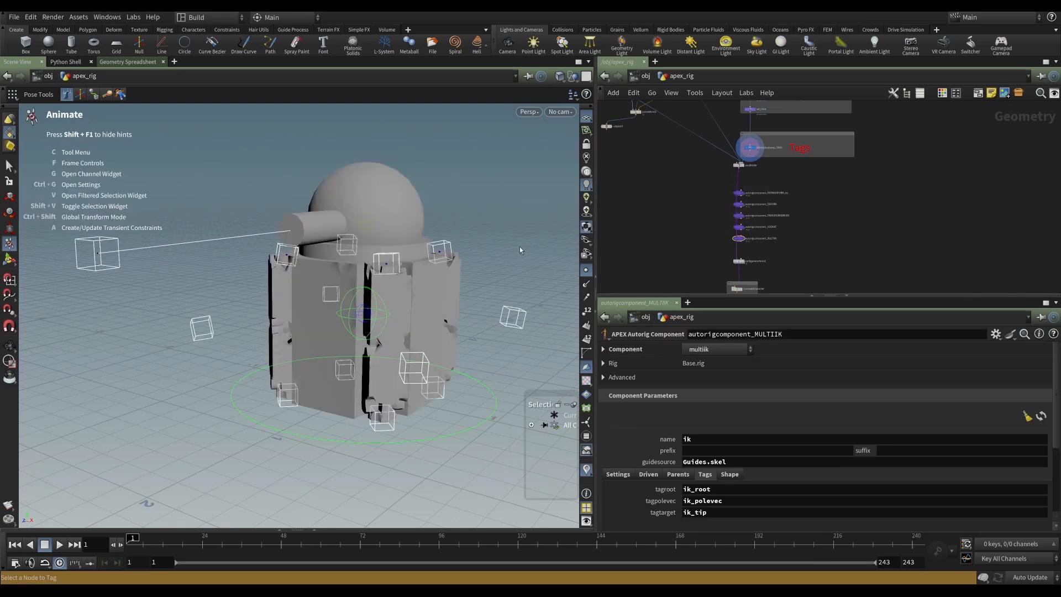
{"action": "mouse_move", "coordinate": [659, 197]}
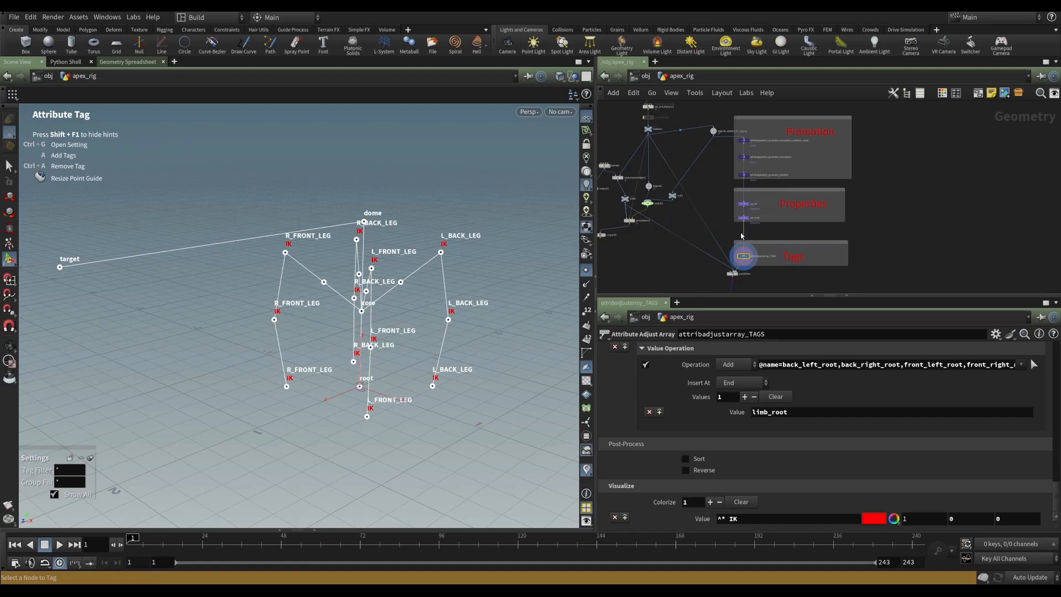
{"action": "mouse_move", "coordinate": [699, 271]}
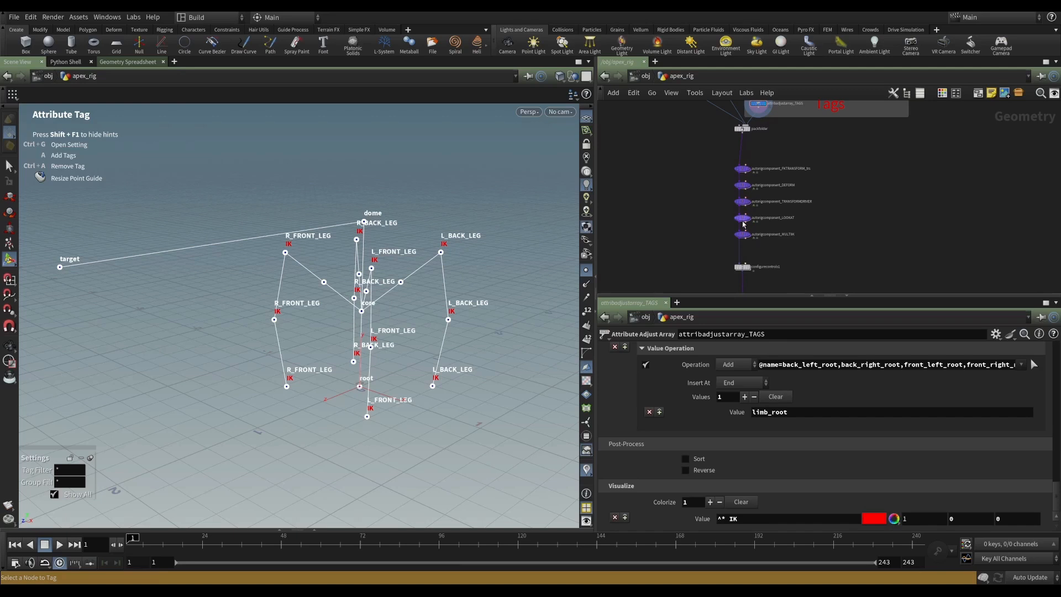
{"action": "mouse_move", "coordinate": [695, 237]}
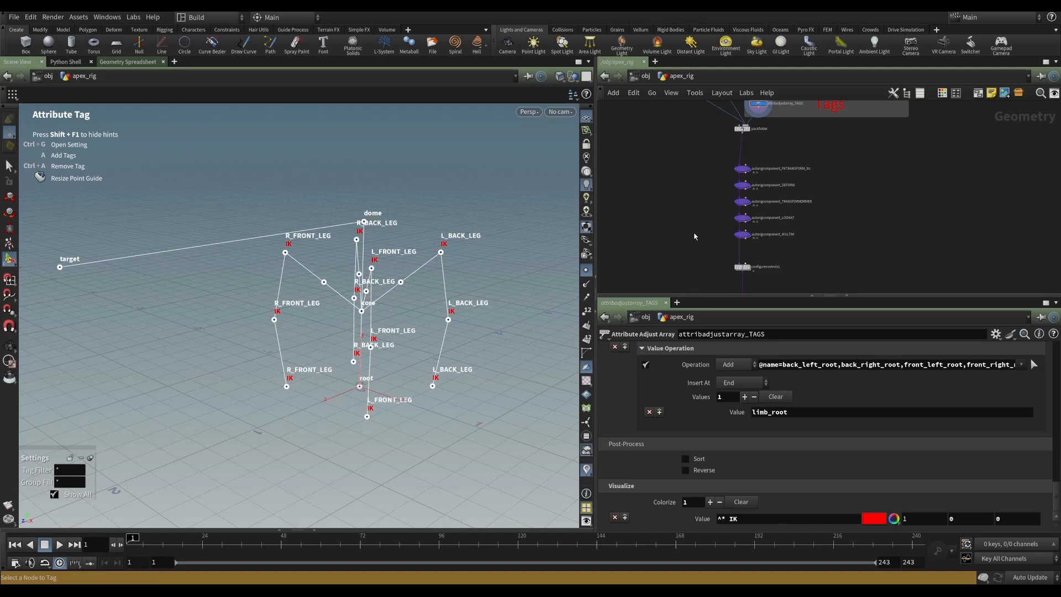
{"action": "mouse_move", "coordinate": [420, 304]}
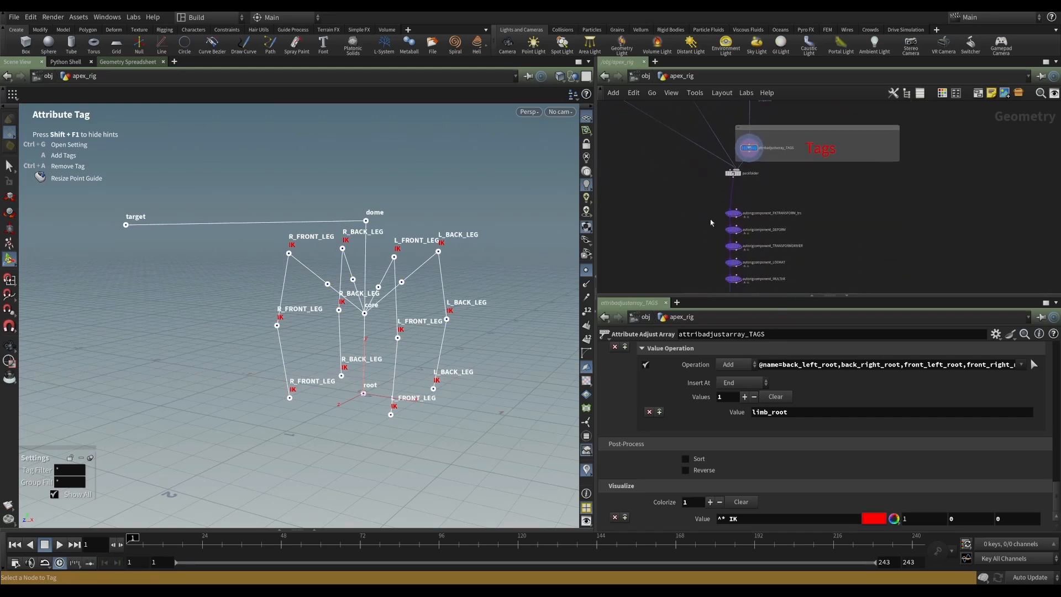
{"action": "mouse_move", "coordinate": [382, 323]}
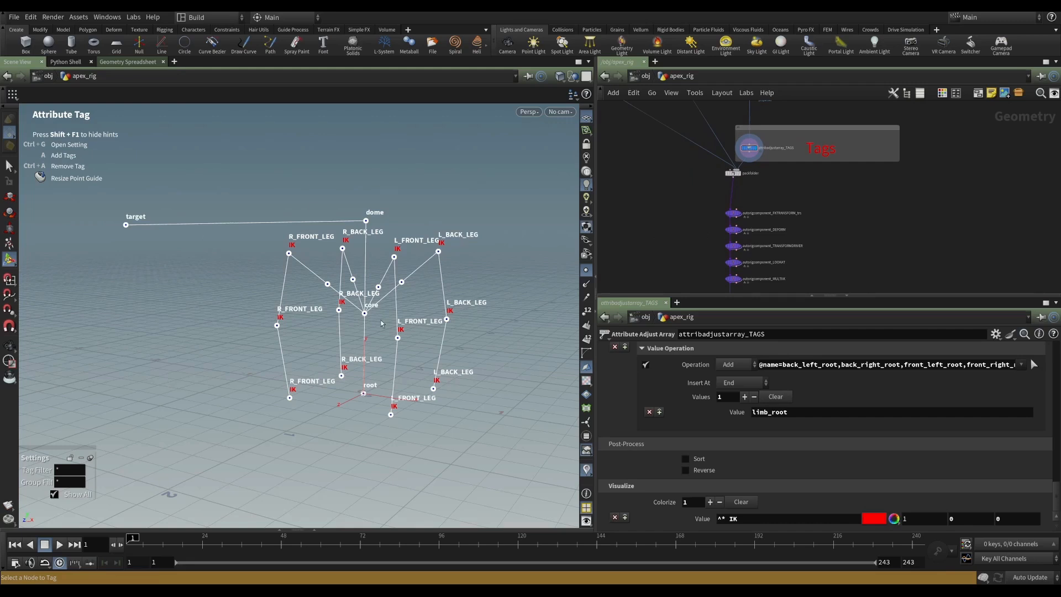